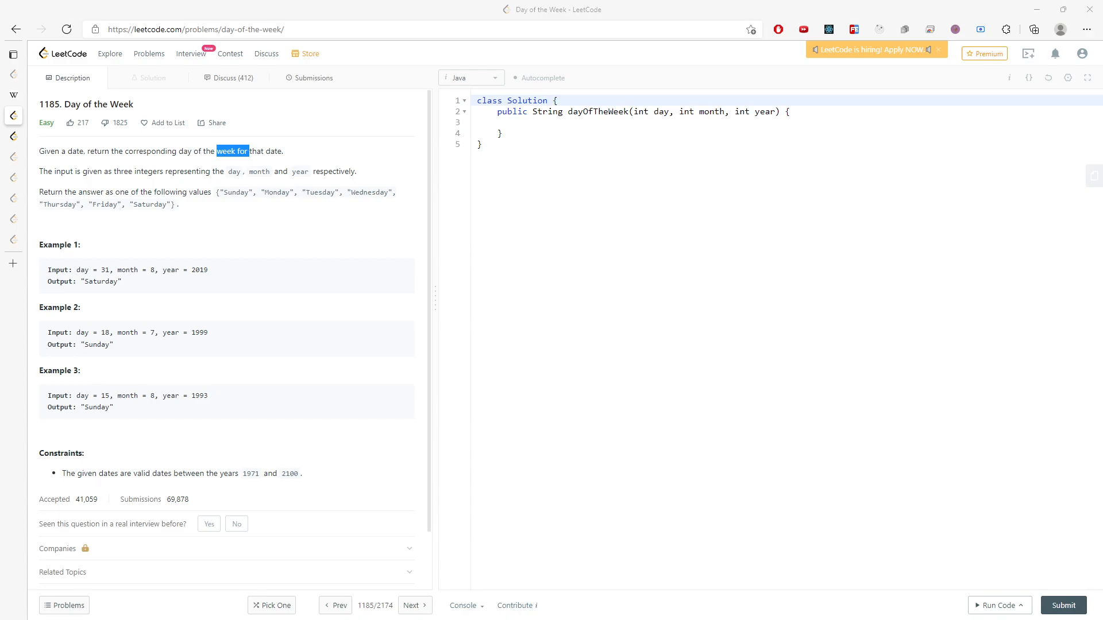
mouse_move(902, 368)
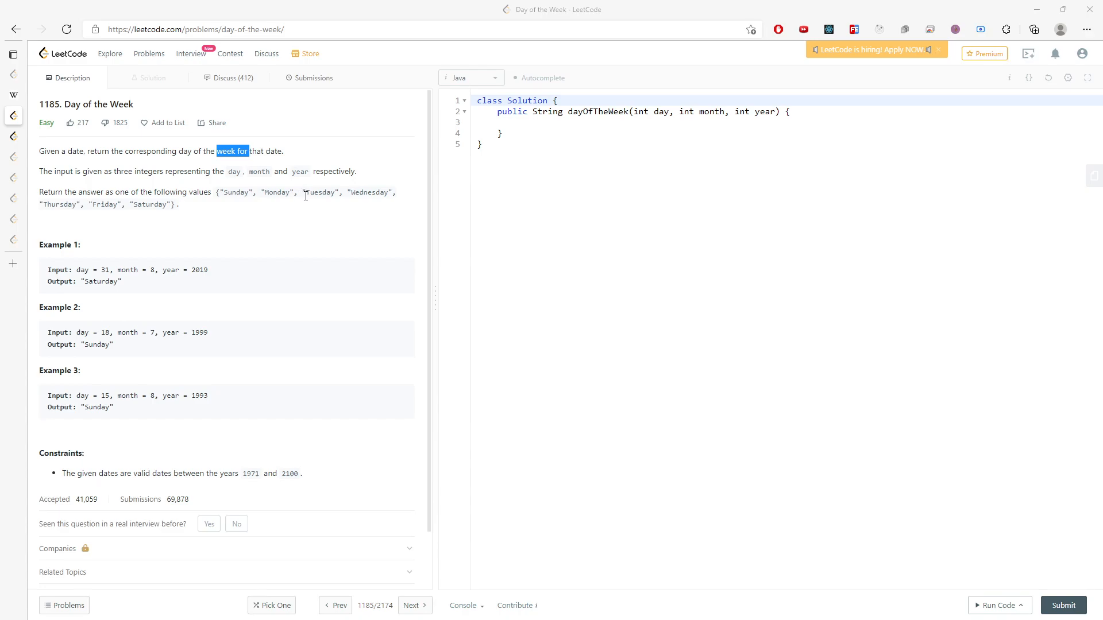
Highlight the seven allowed day names, Sunday through Saturday, in the problem description.
left_click_drag(253, 192, 173, 203)
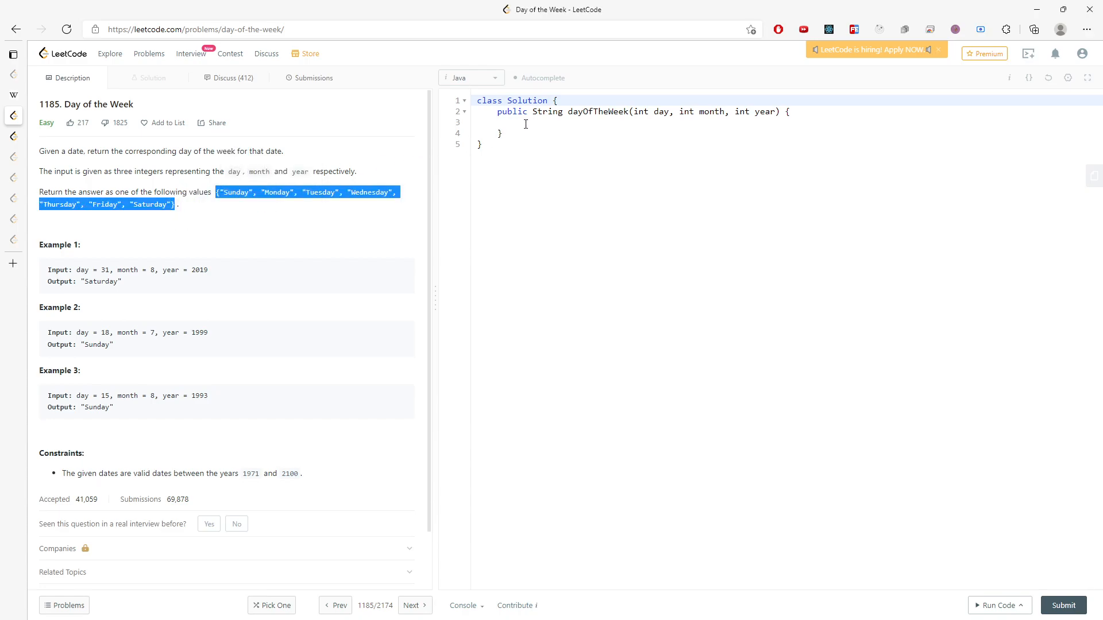
Declare String[] names holding "Sunday" through "Saturday" and start a new line below.
type("str")
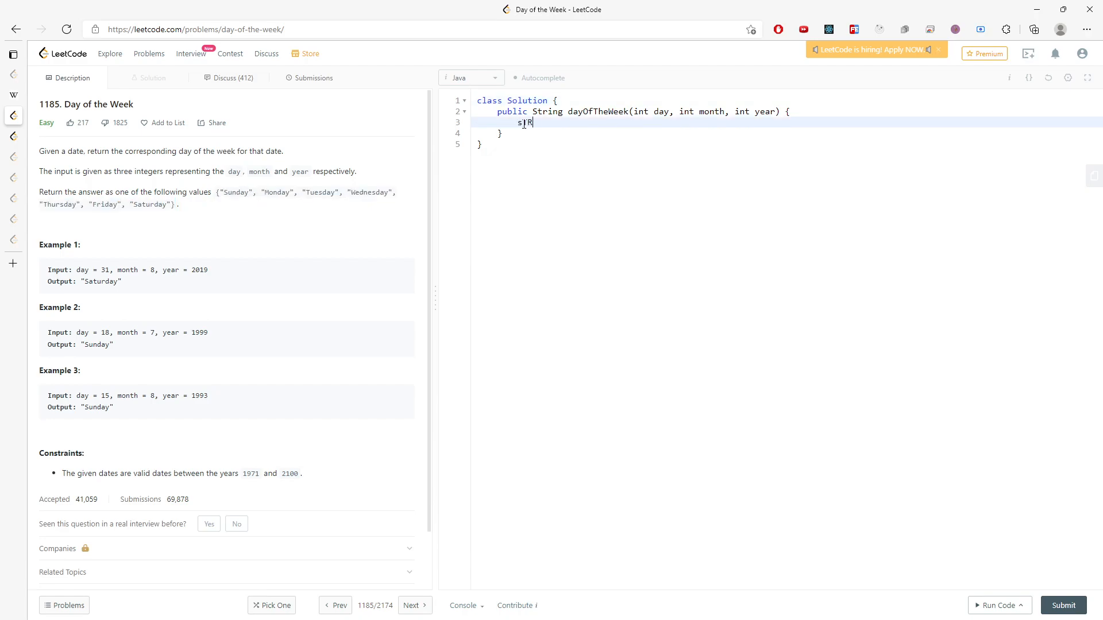
type("String")
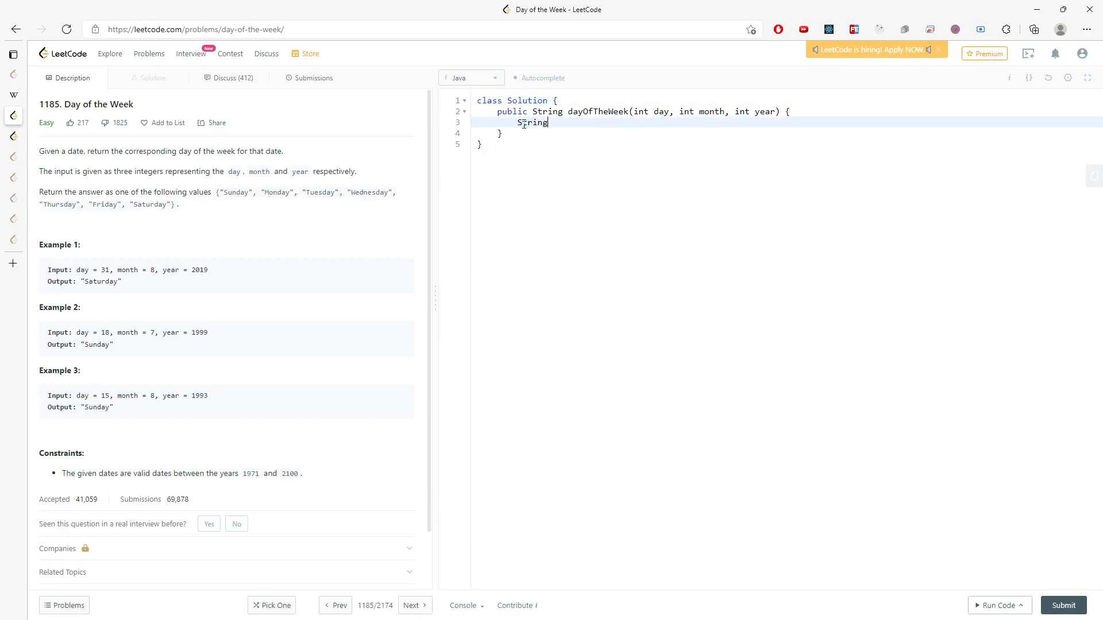
type("[]")
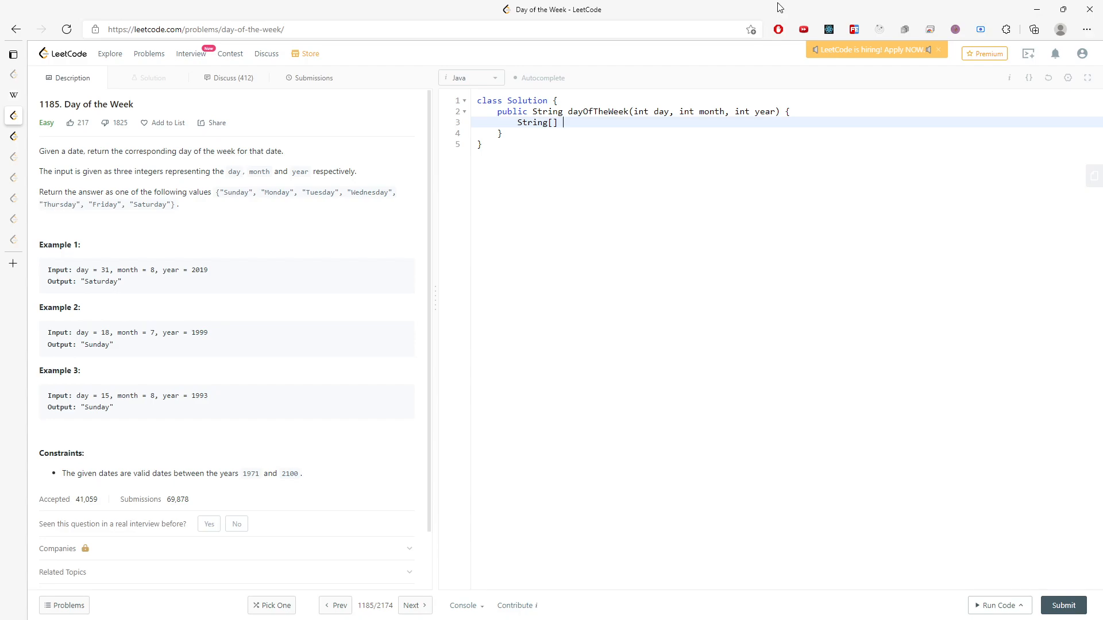
type("names = {\"Sunday\", \"Monday\", \"Tuesday\", \"Wednesday\", \"Thursday\", \"Friday\", \"Saturday\"};")
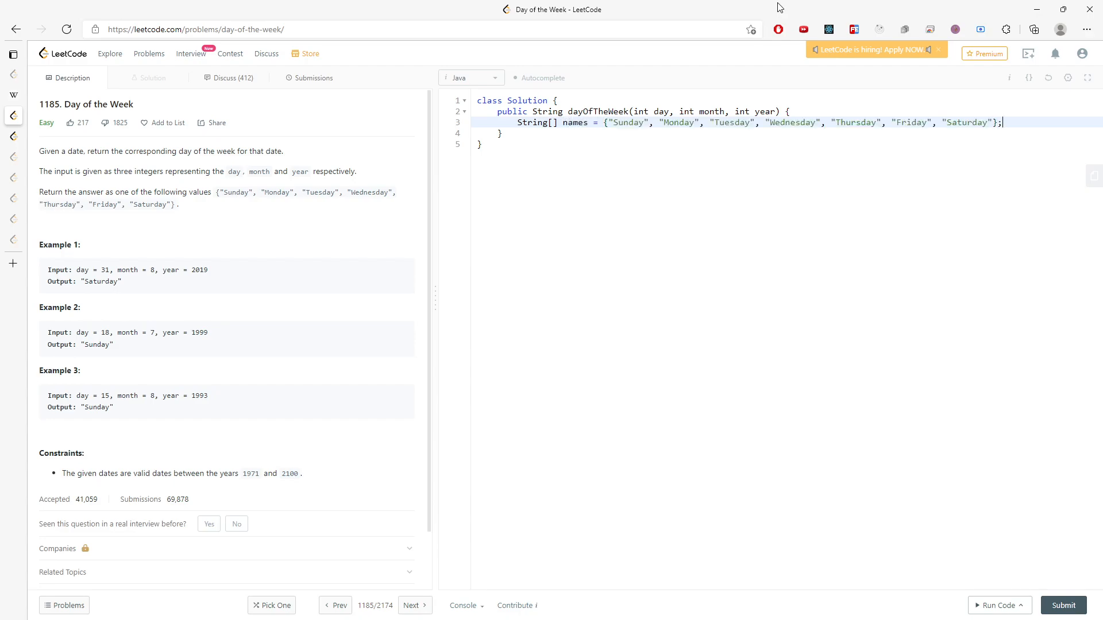
key("Enter")
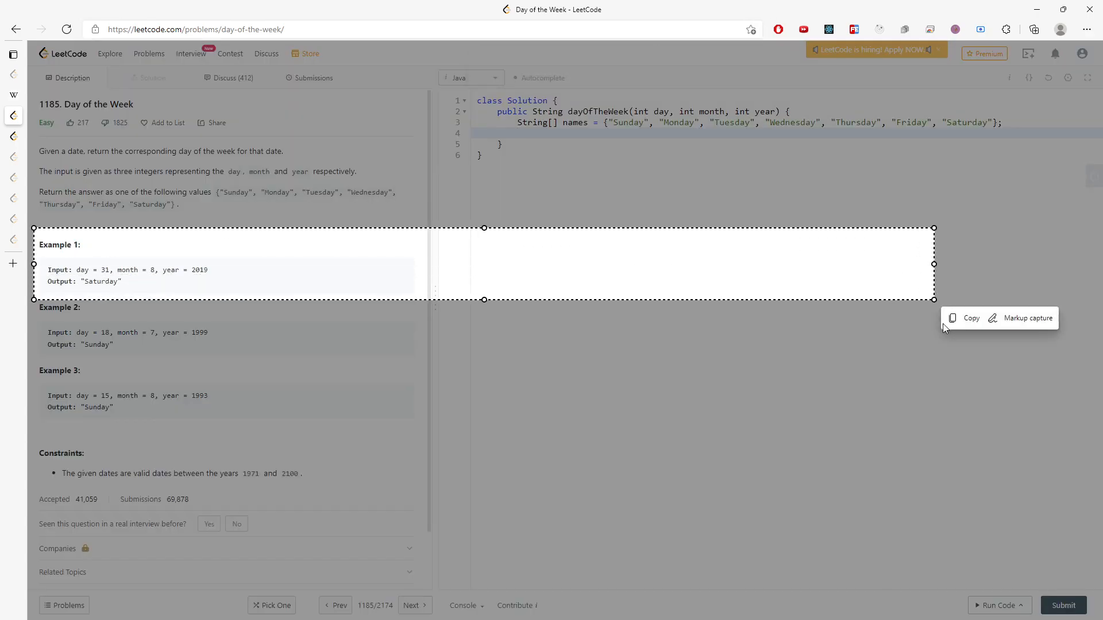
Circle Example 1's input on the capture and sketch 'days =' with a fraction beside it.
left_click(1027, 319)
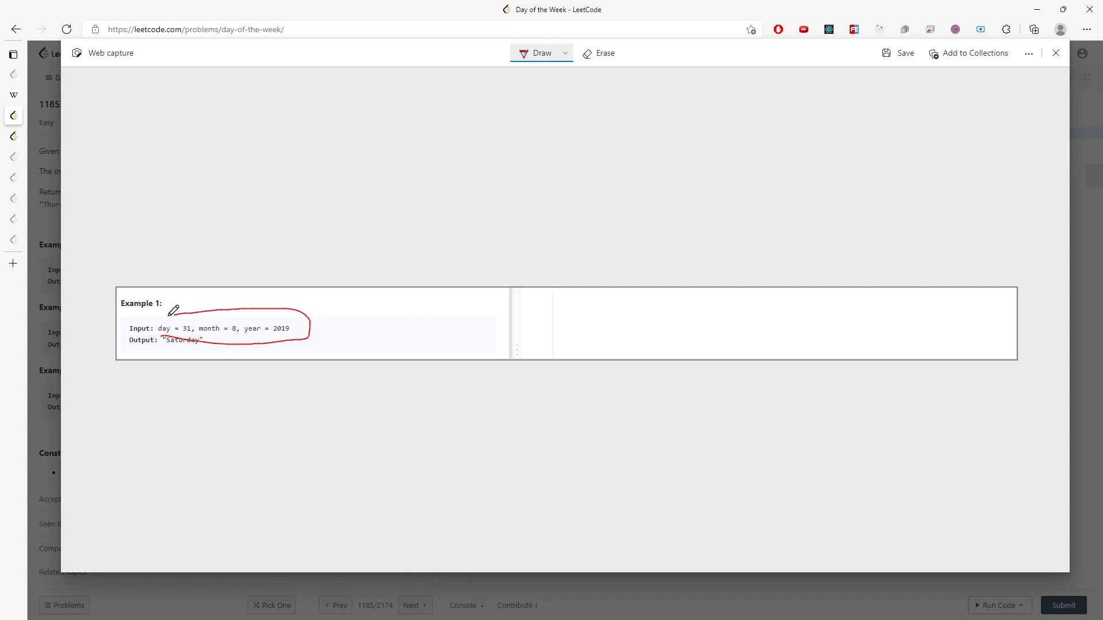
left_click_drag(172, 313, 288, 331)
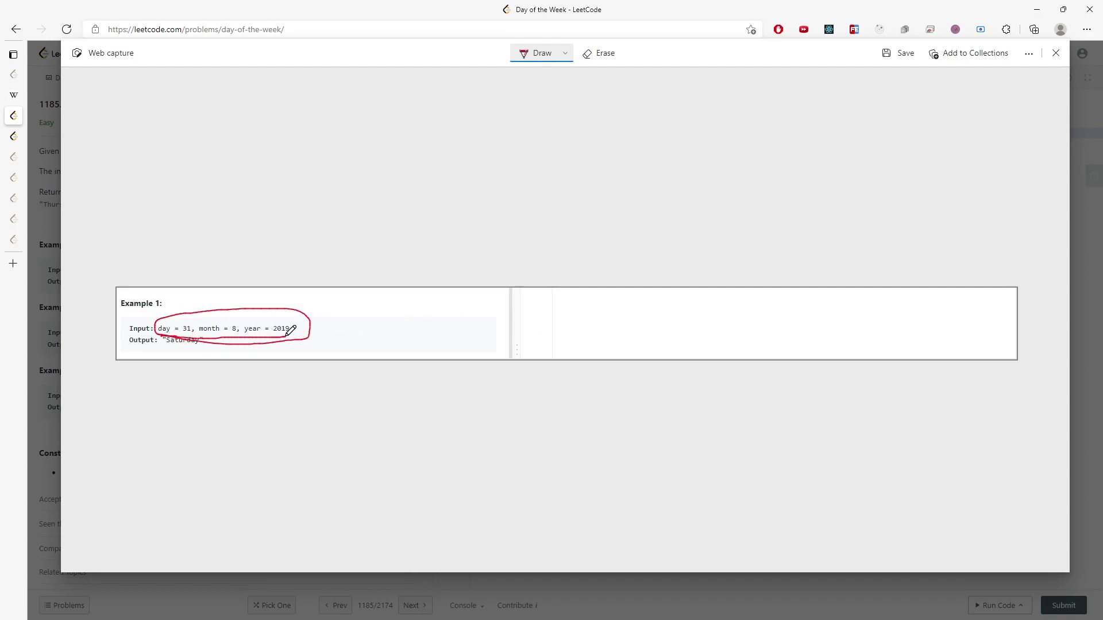
mouse_move(293, 312)
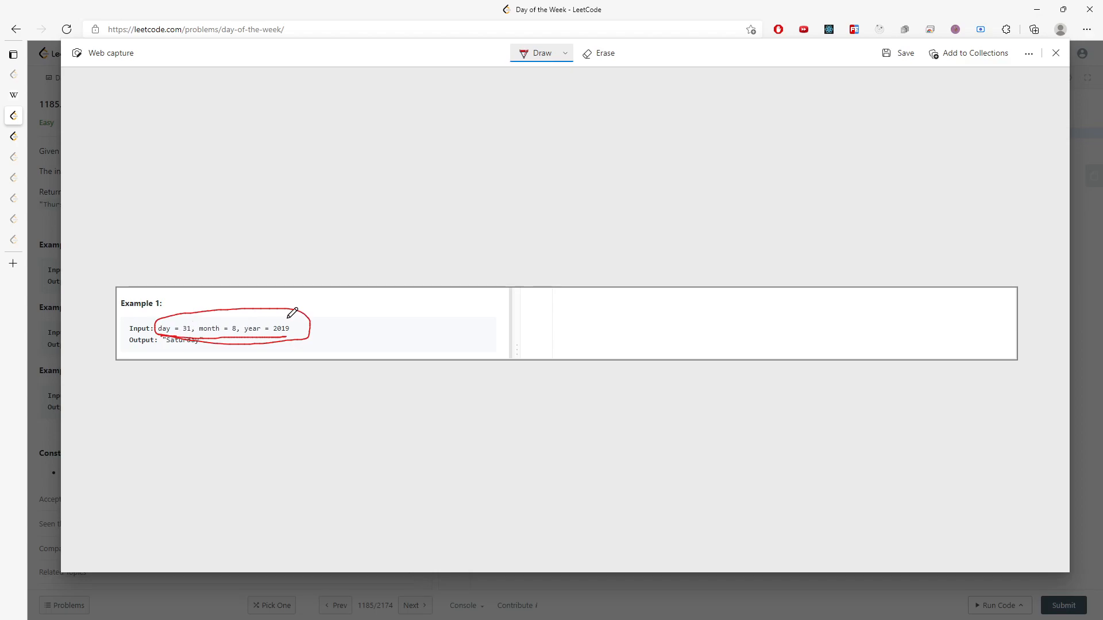
left_click_drag(302, 310, 401, 295)
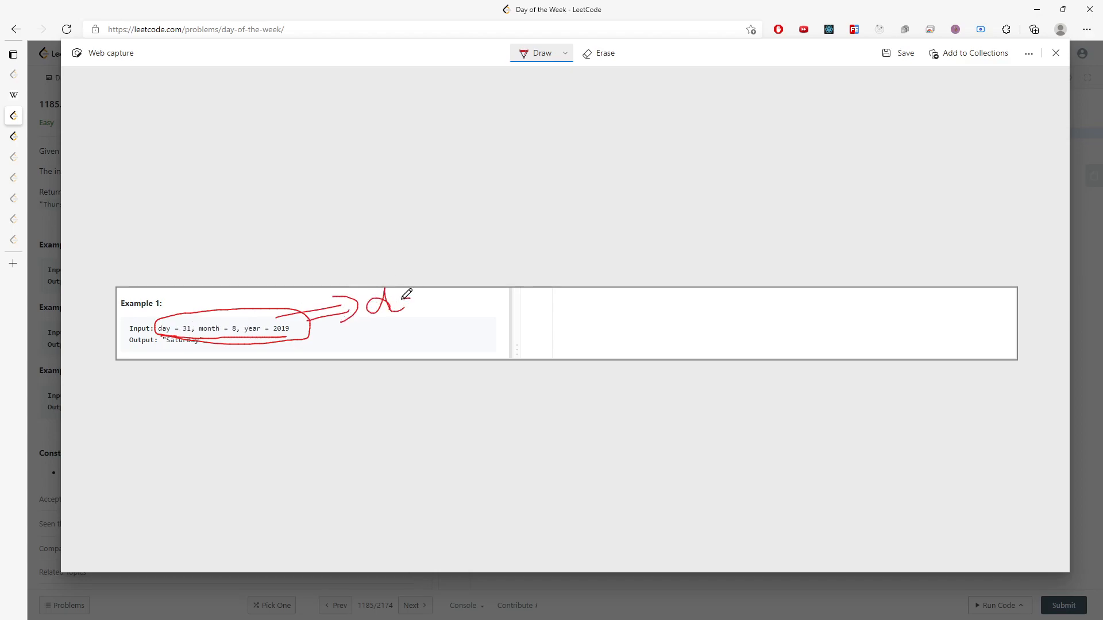
left_click_drag(369, 313, 461, 313)
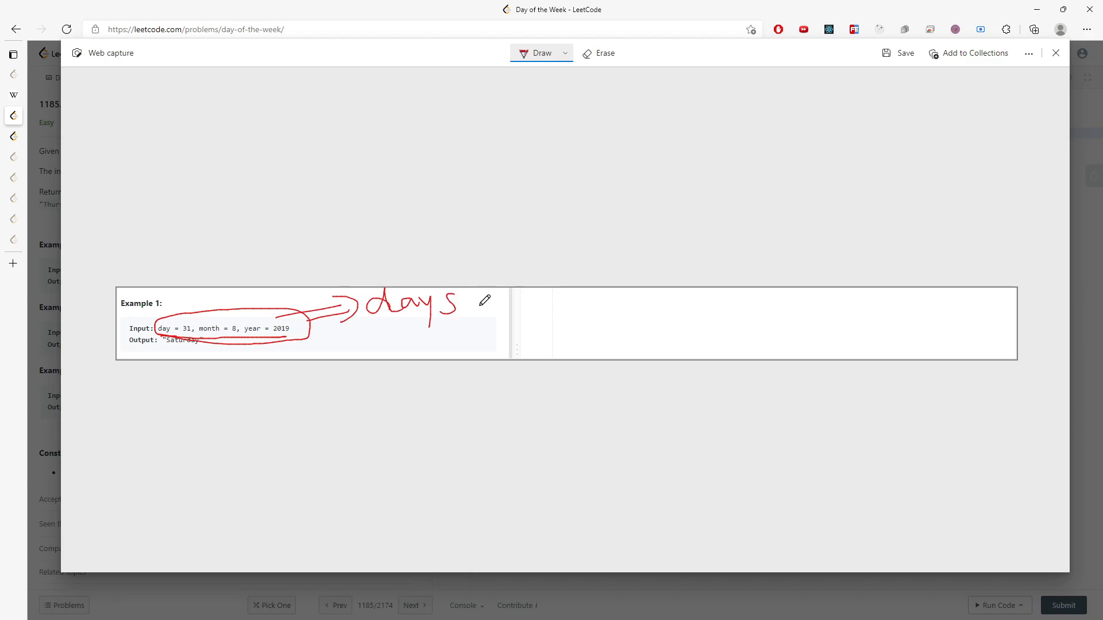
left_click_drag(479, 304, 612, 306)
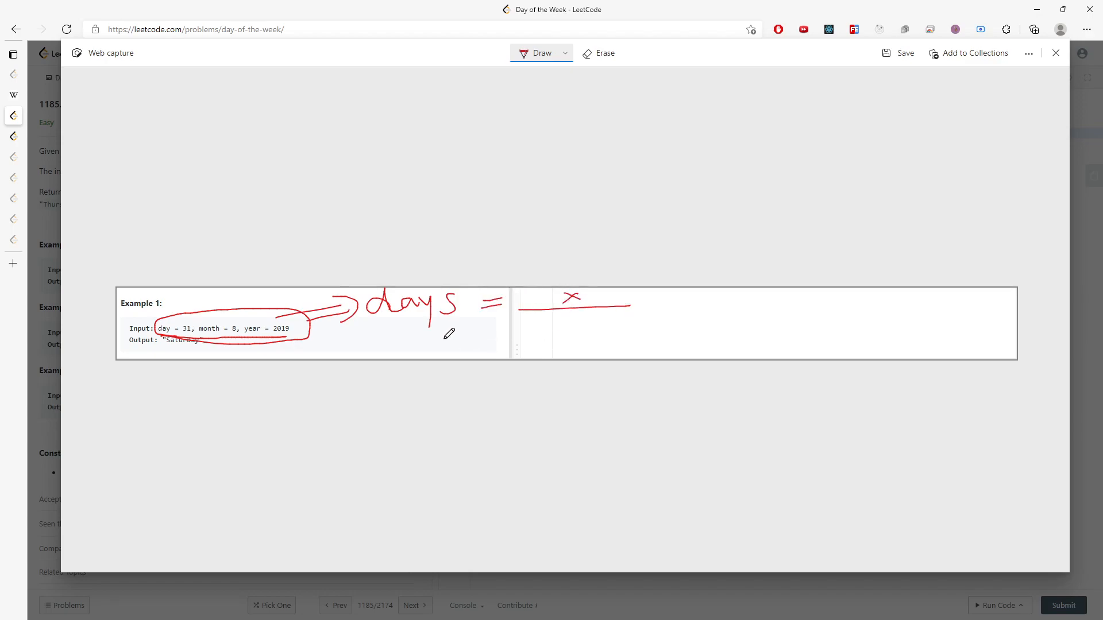
Write 'current day 2/18/2022' below the formula and close the Web capture.
left_click_drag(380, 338, 450, 341)
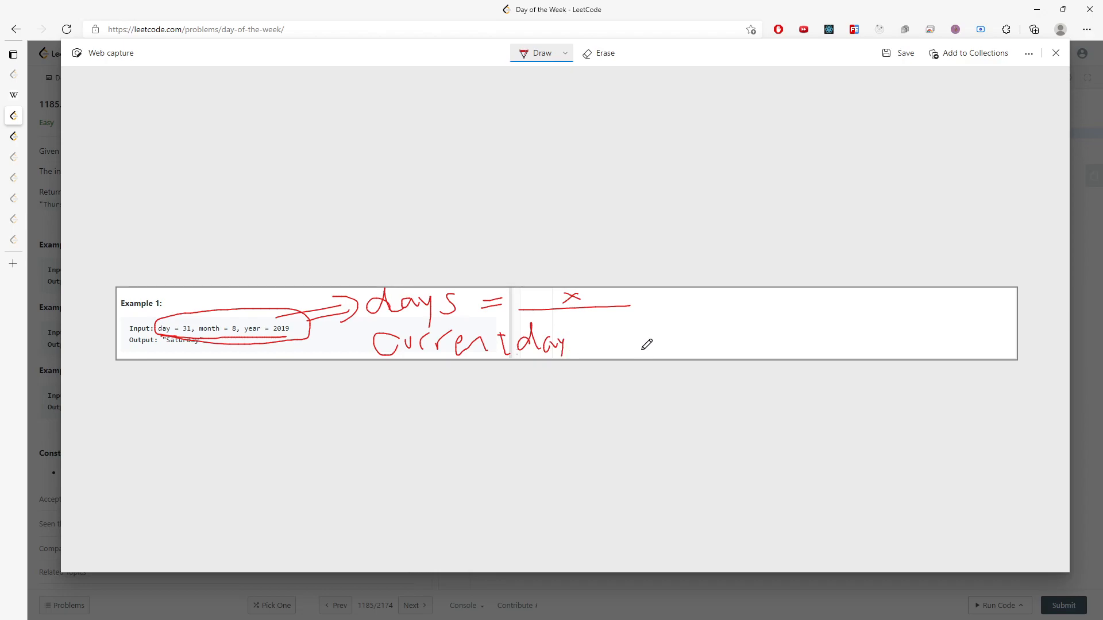
left_click_drag(591, 338, 612, 349)
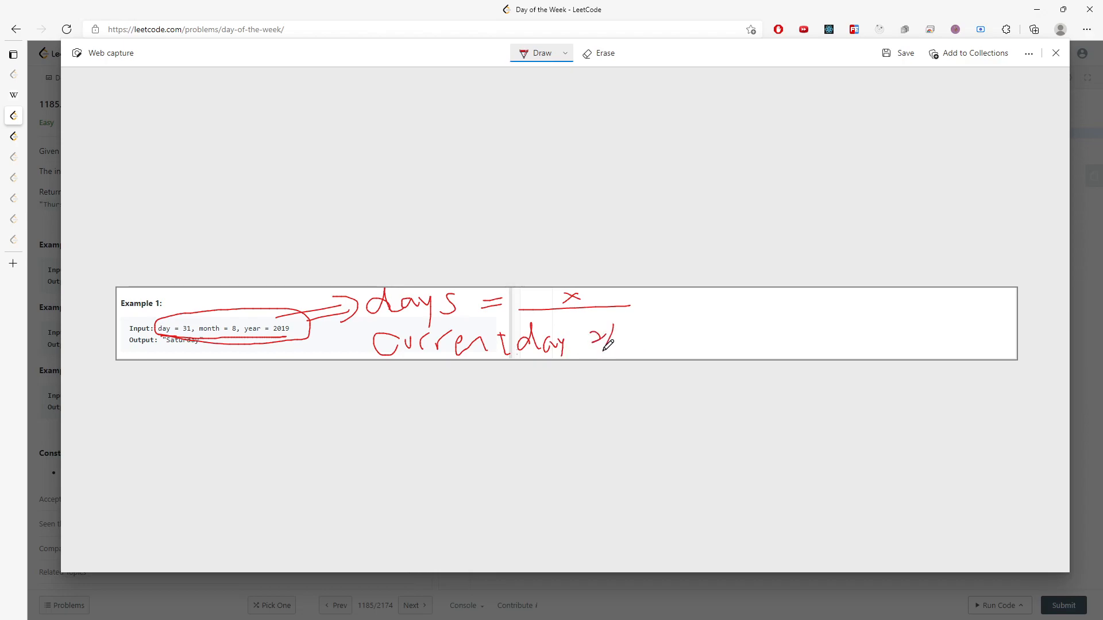
left_click_drag(598, 341, 675, 341)
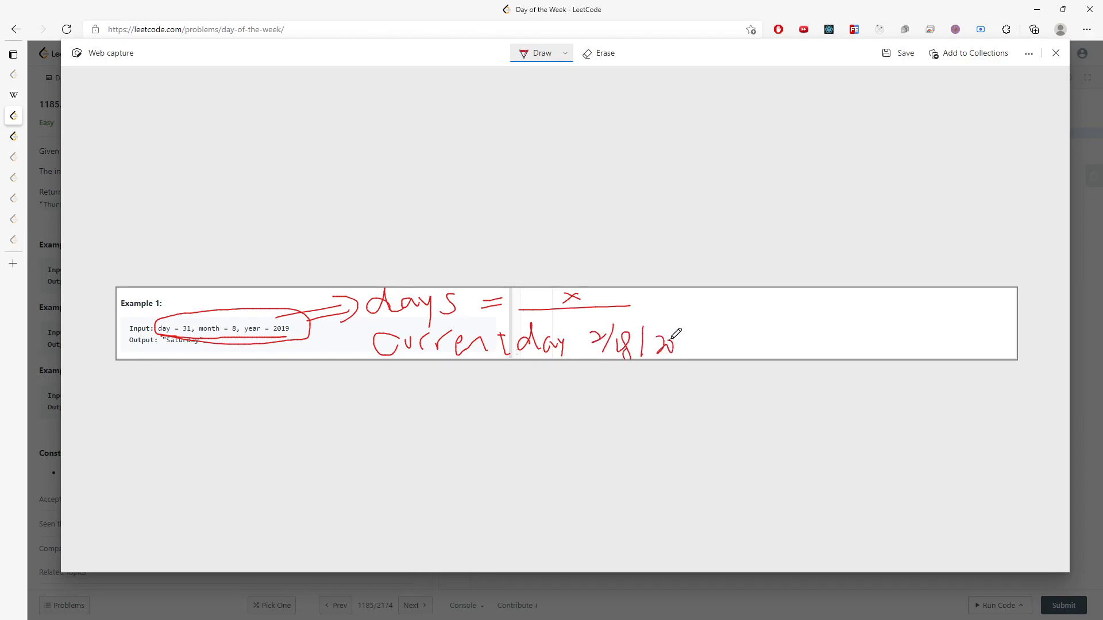
left_click_drag(662, 338, 703, 344)
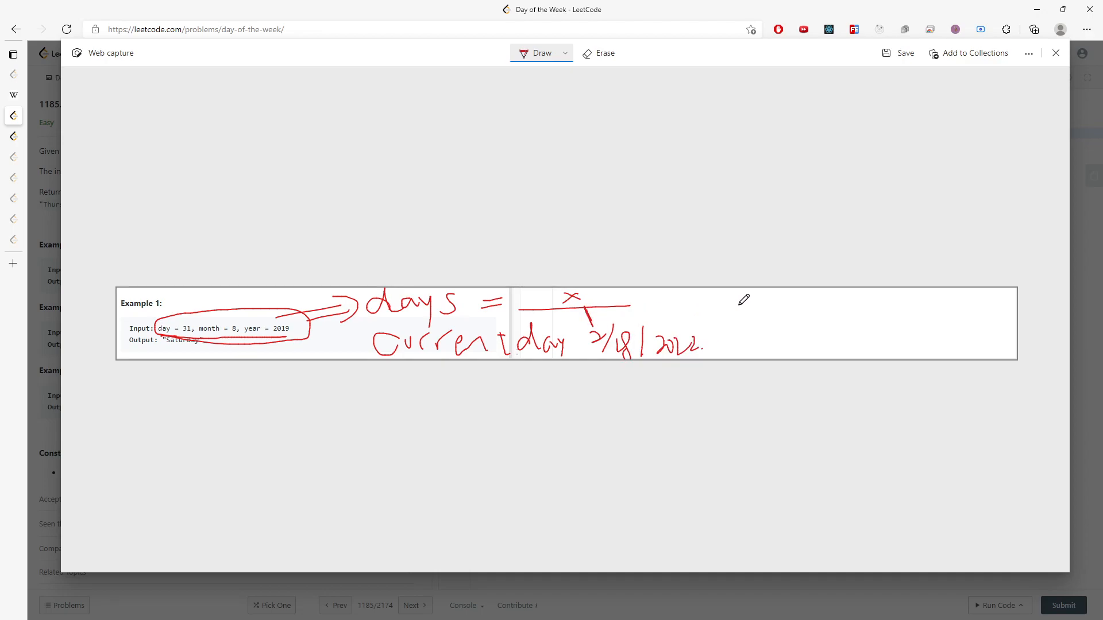
mouse_move(769, 299)
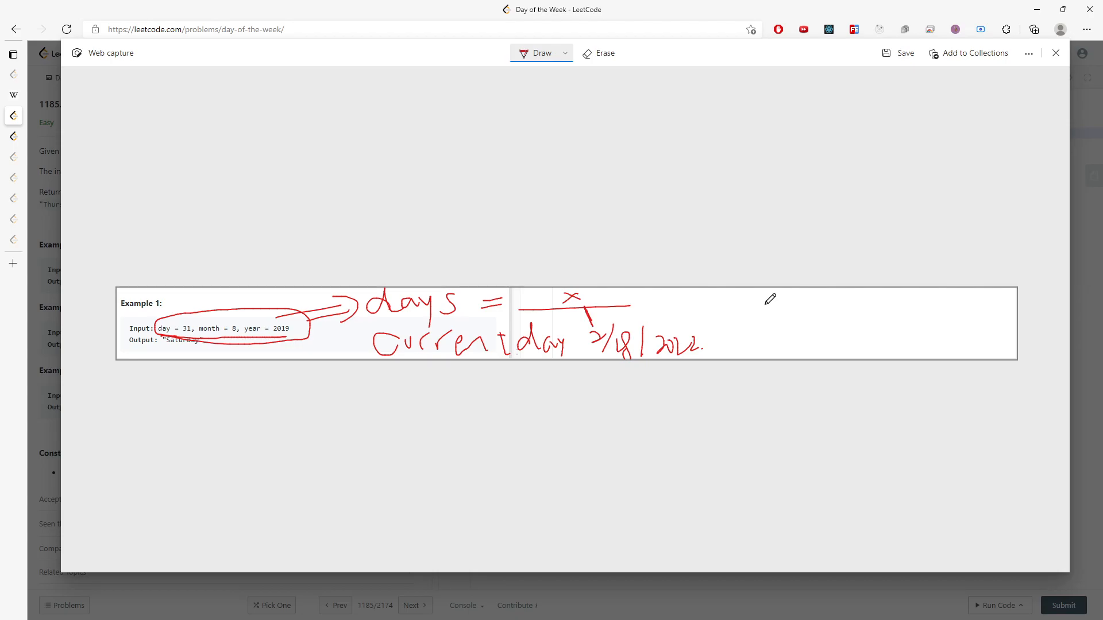
left_click(1055, 53)
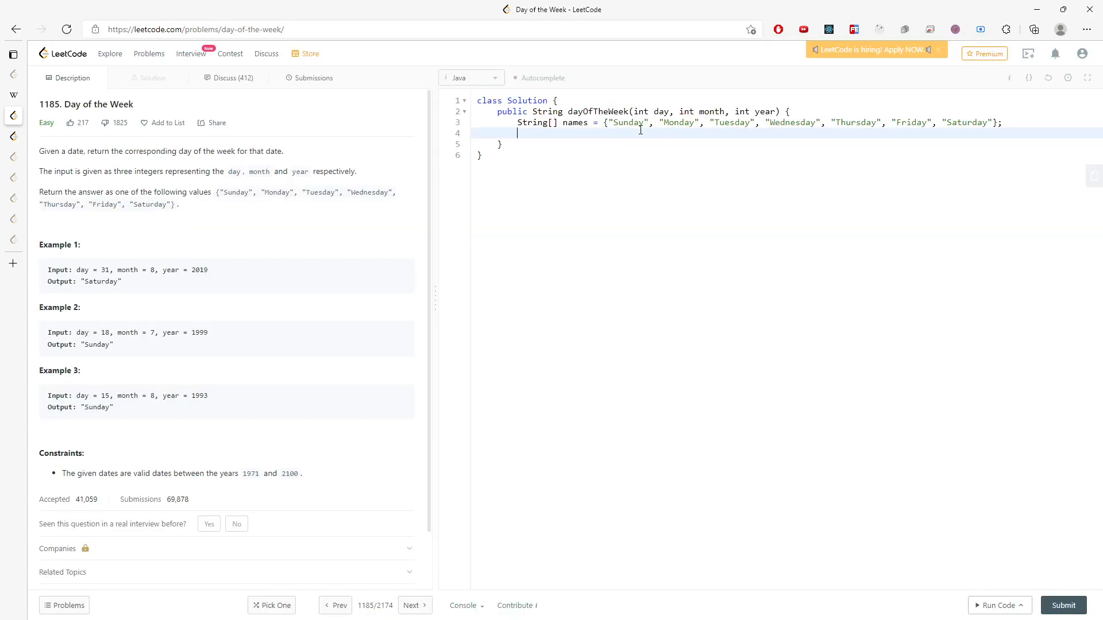
Add int givenDay = getDay(day, month, year) and int currentDay = getDay(18,2,2022).
type("int givenDay = get")
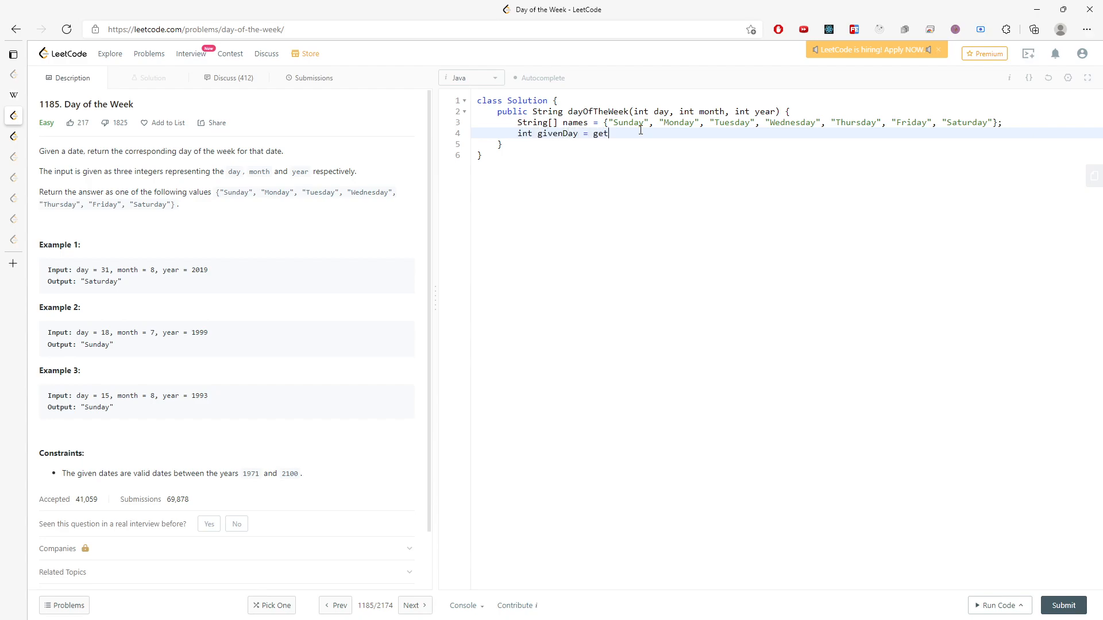
type("Day(day,")
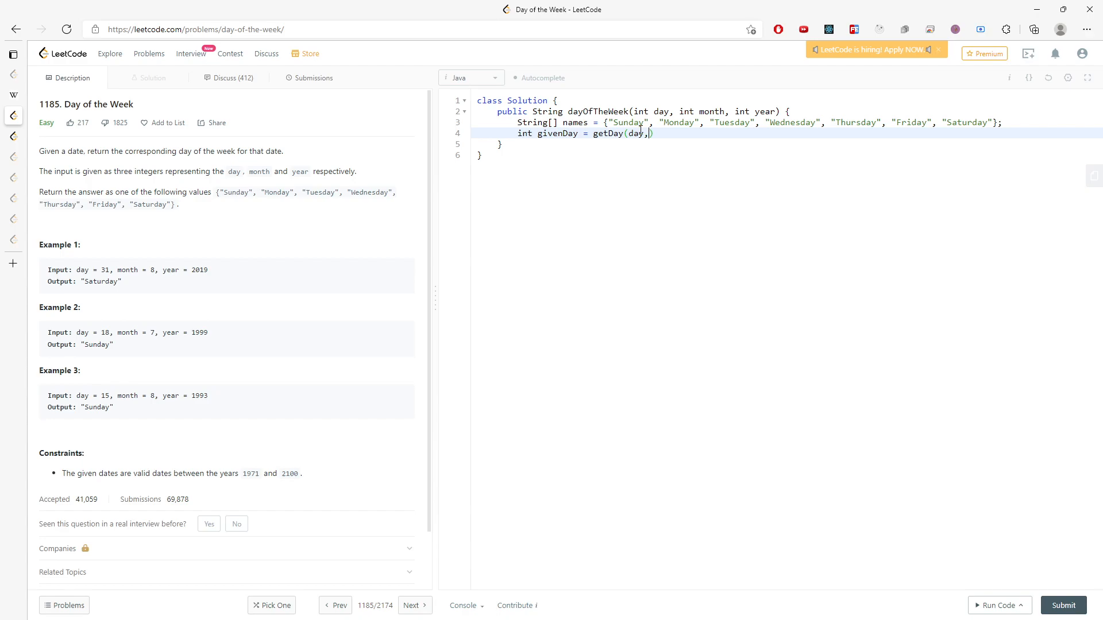
type("month, year")
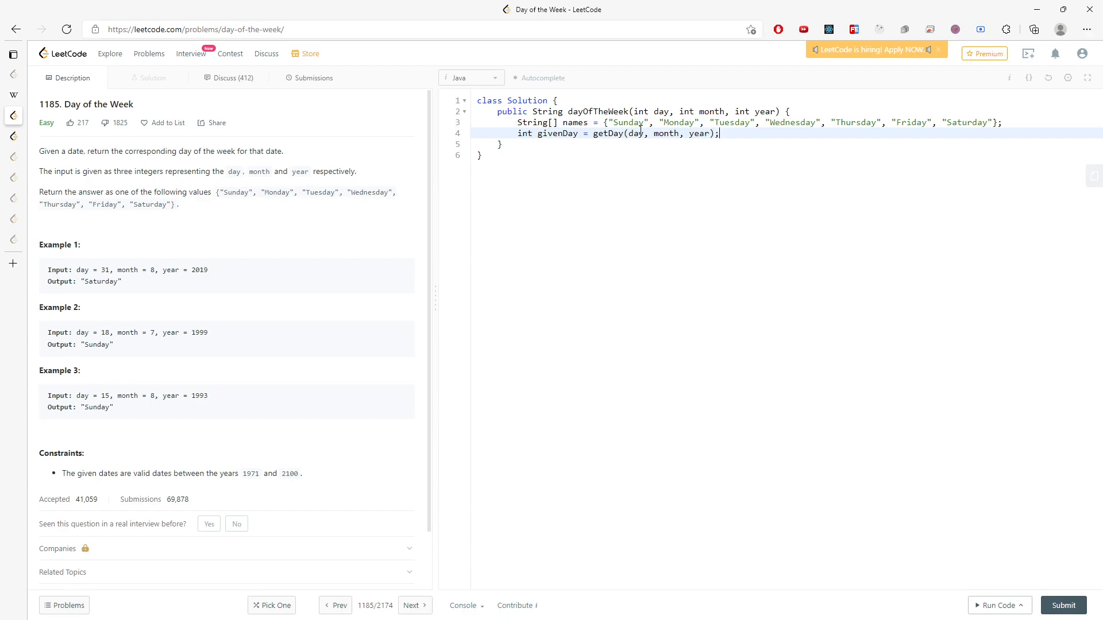
type("int currentDay = getDay(1")
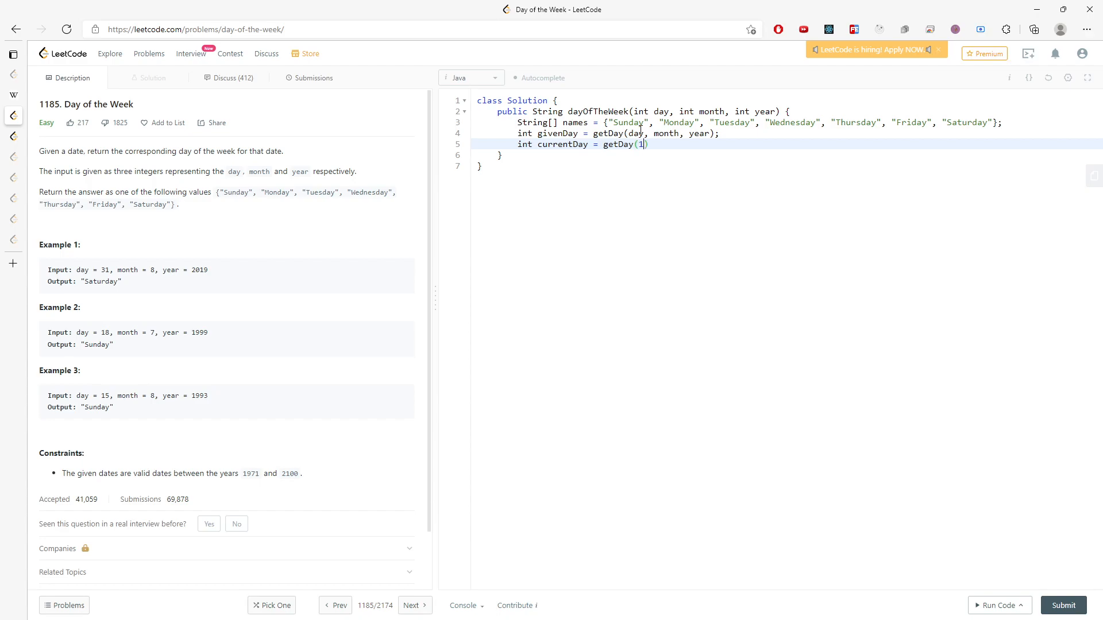
type("8,2,2022")
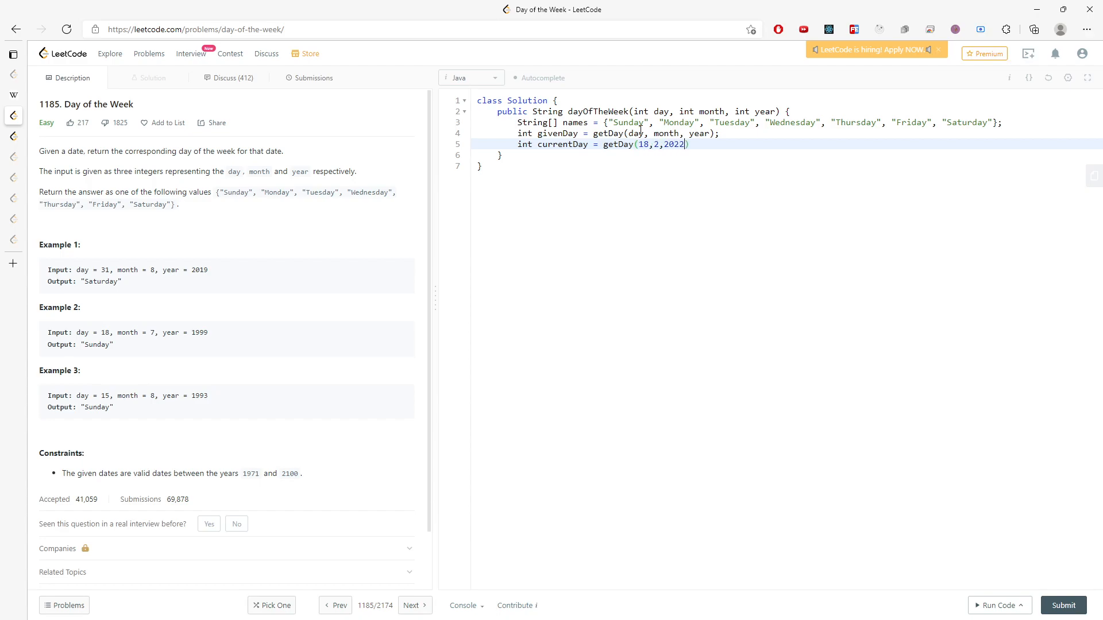
type(";")
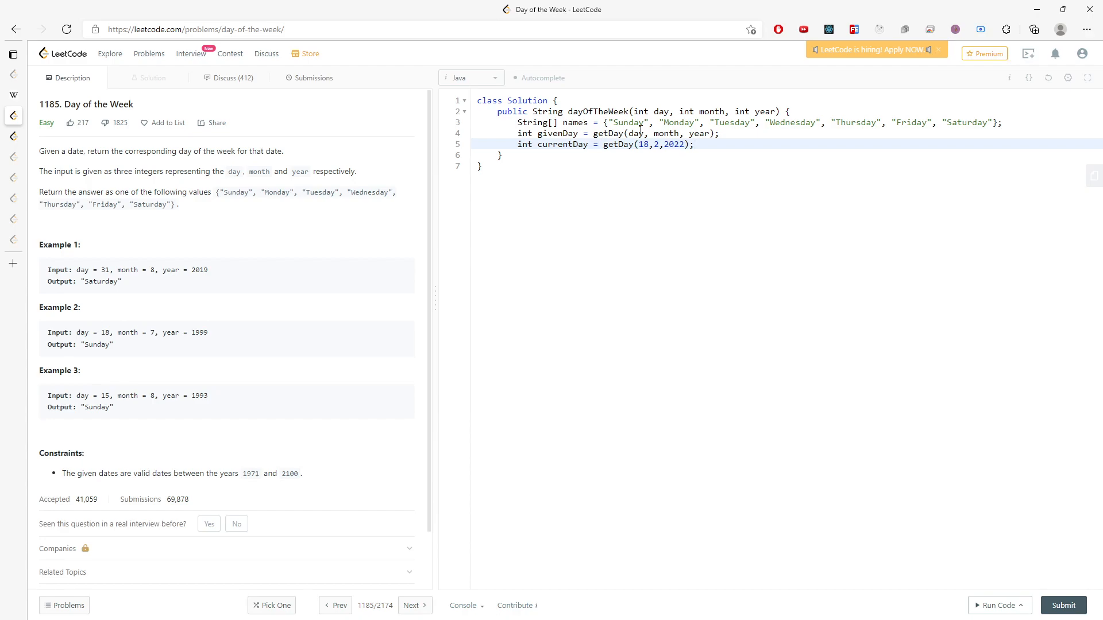
key("Enter")
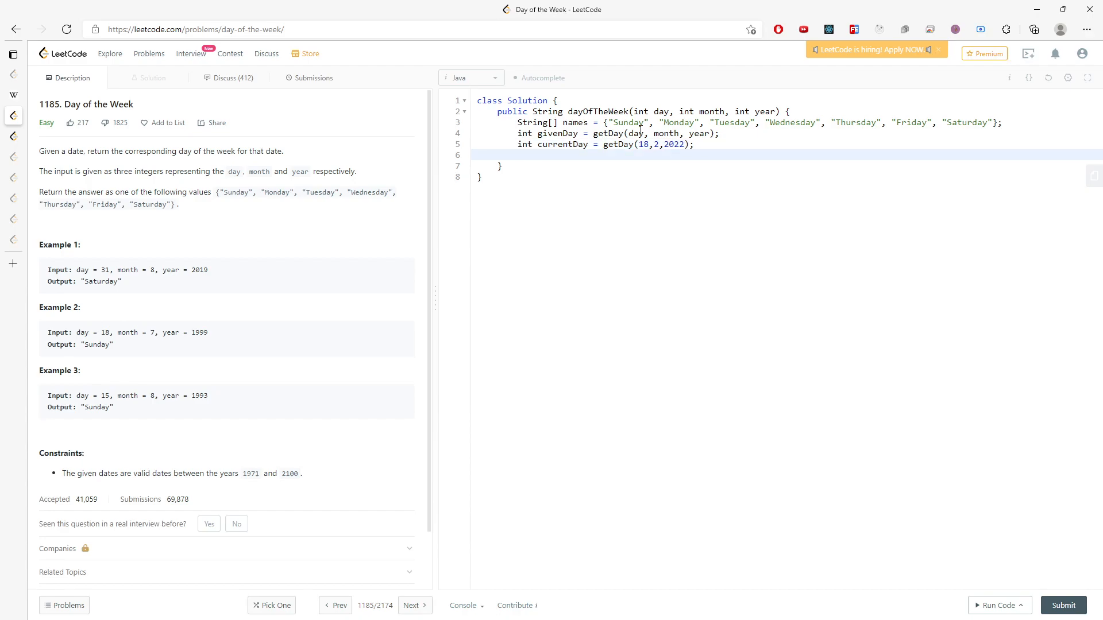
Compute int diff = Math.abs(givenDay-currentDay) % 7.
type("int diff =")
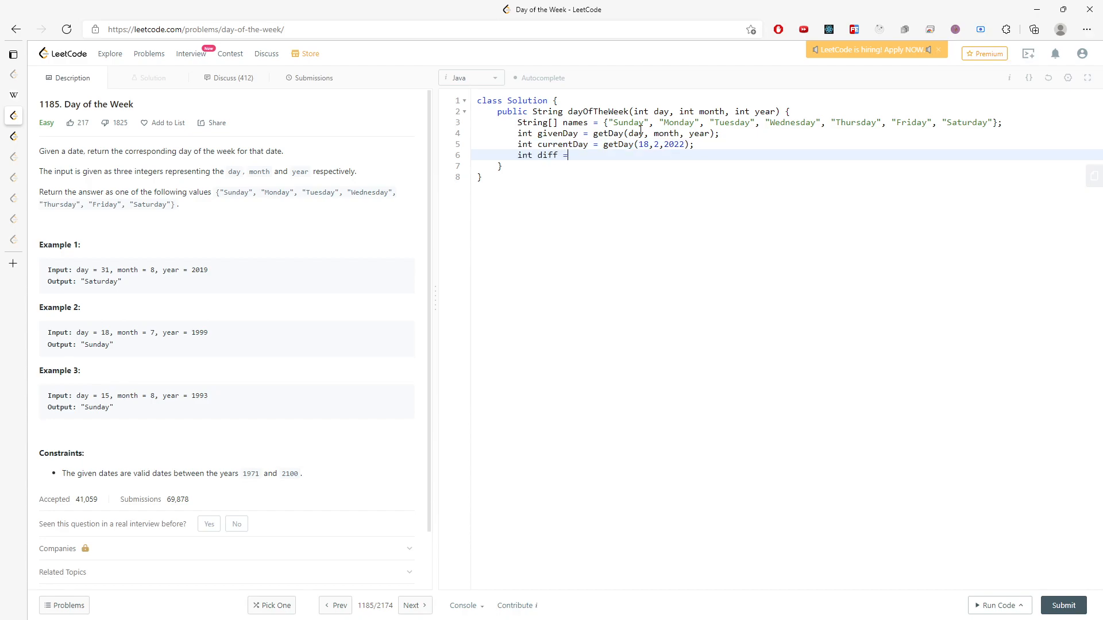
type("Math.abs(")
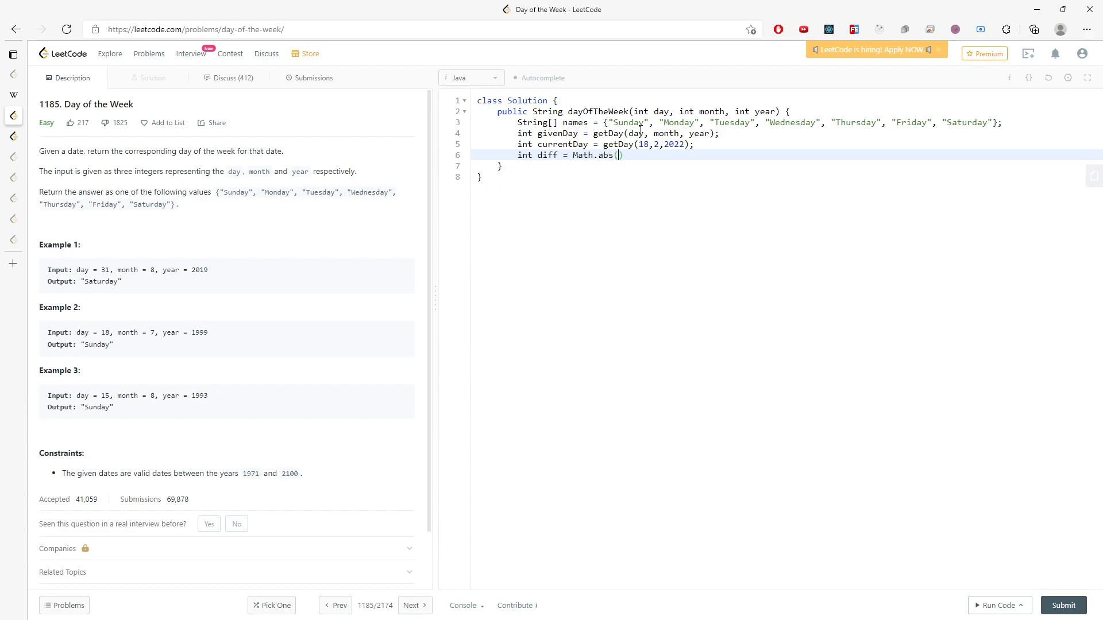
type("given")
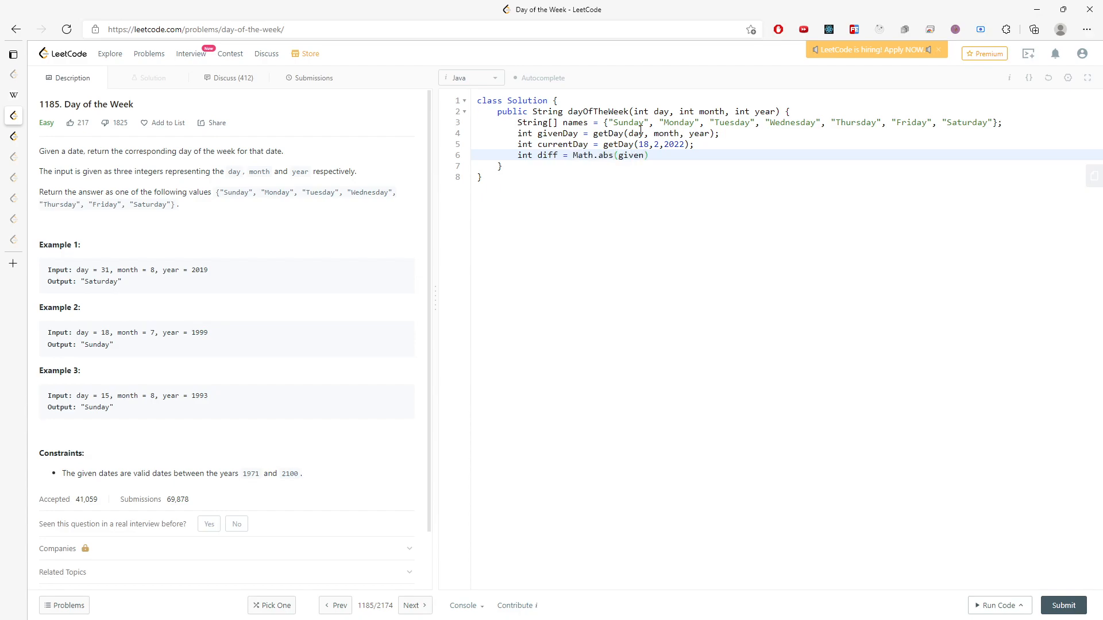
type("Day-")
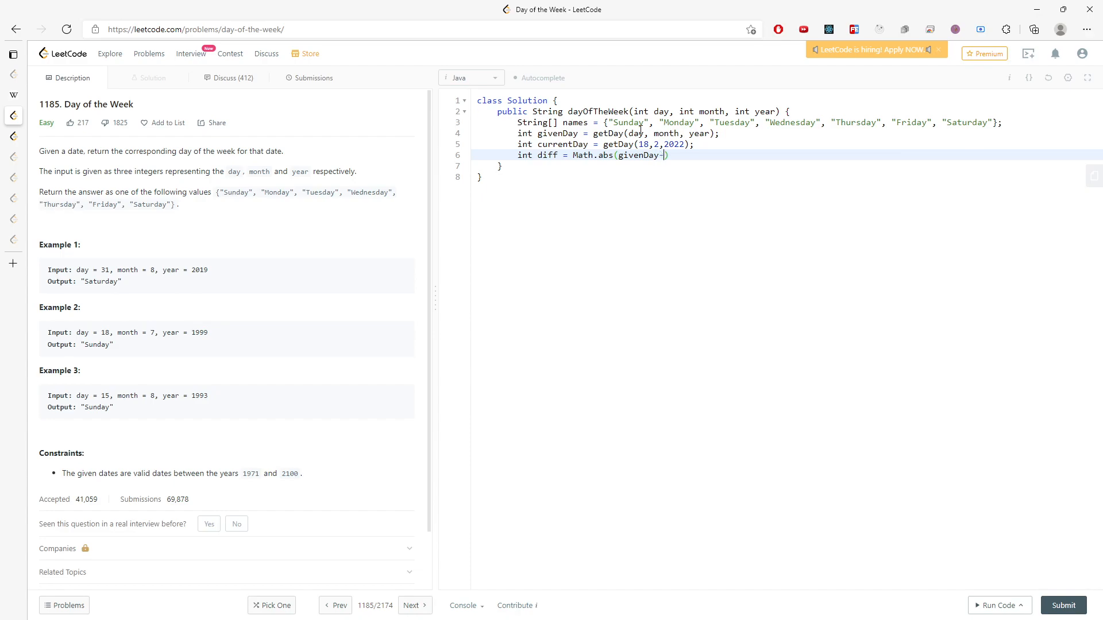
type("current")
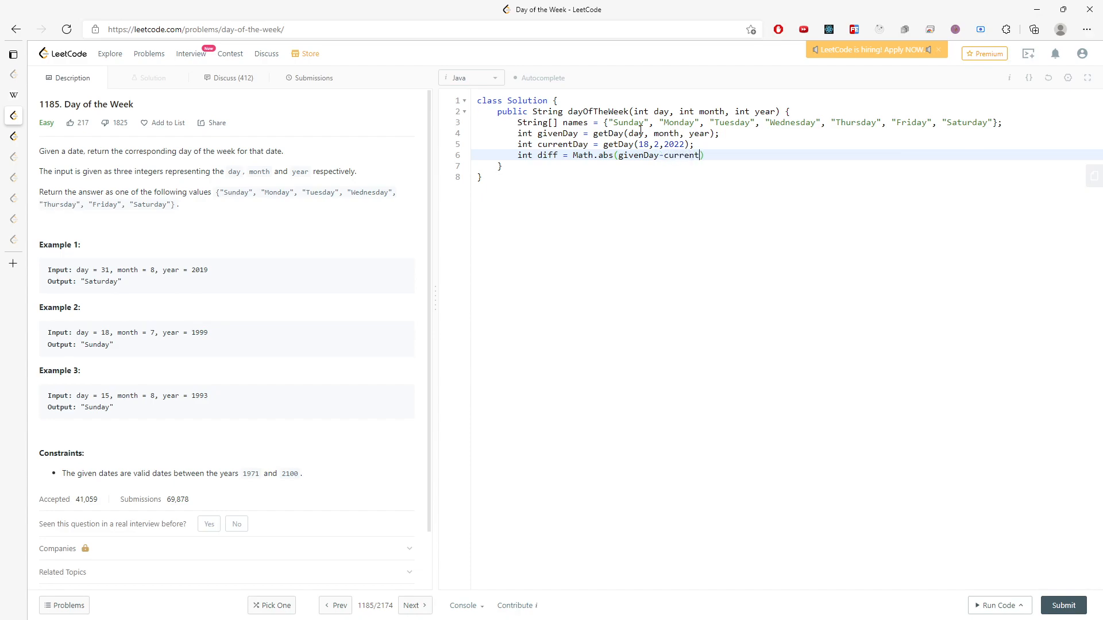
type("Day) % 7")
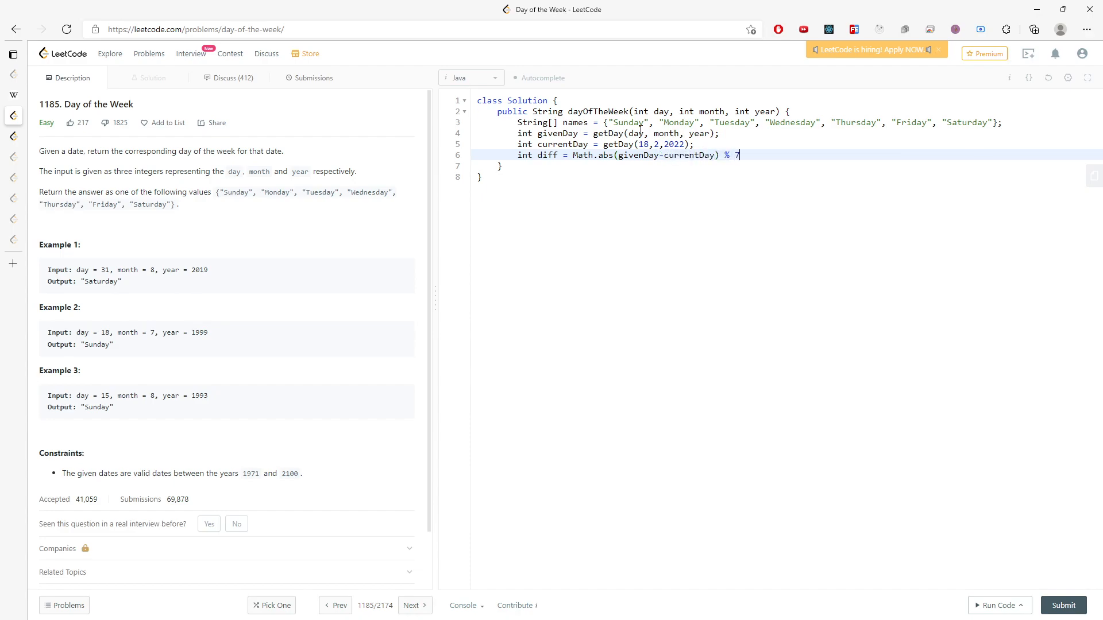
type("'")
type("if(diff == 0){")
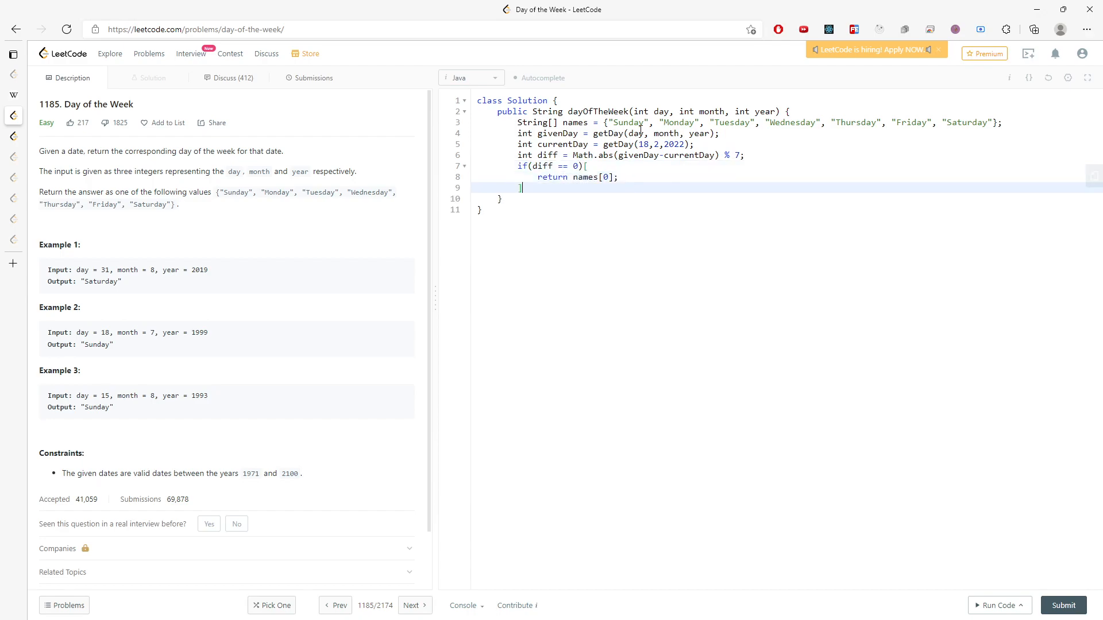
Return names[0] when diff equals 0.
key("Enter")
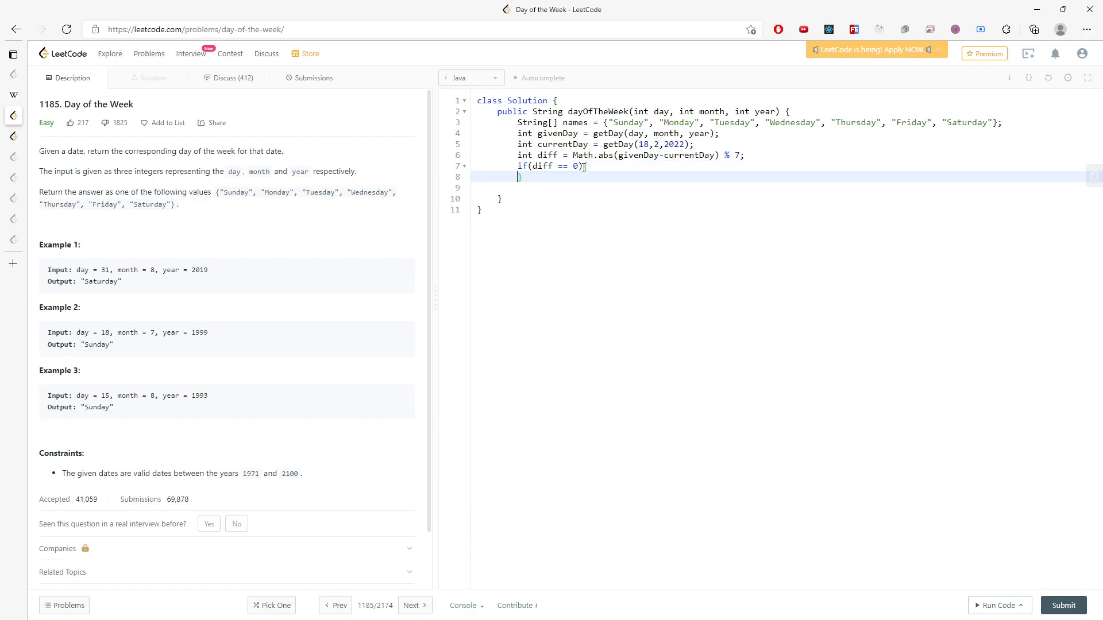
type("v")
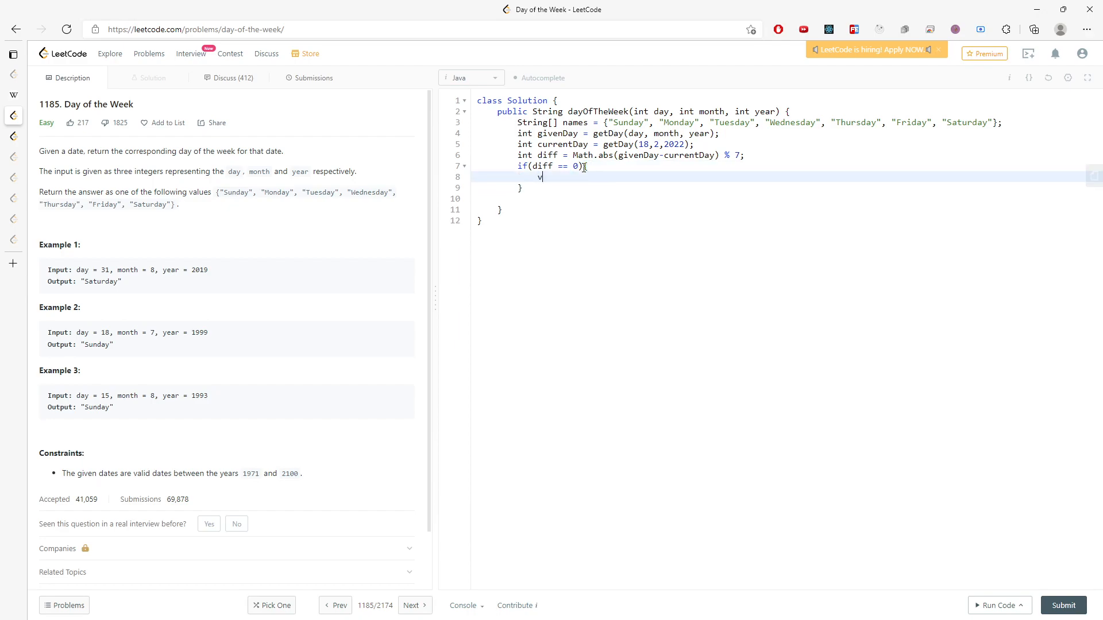
type("return names[0];")
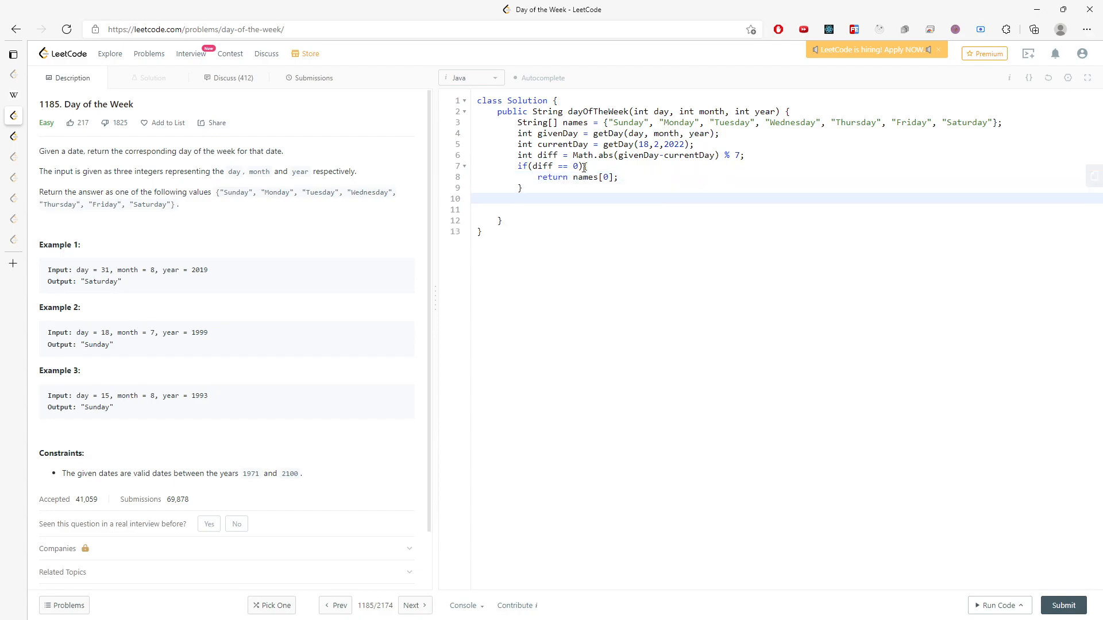
Open an if (givenDay < currentDay) block with an empty body after the zero check.
type("if(givenDay <")
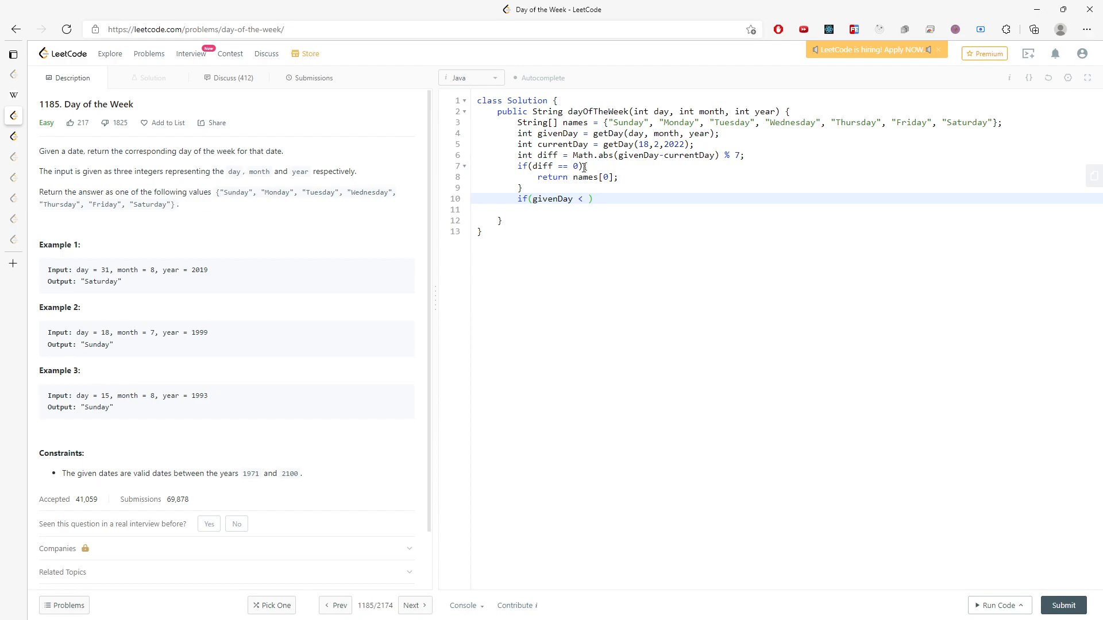
type("current")
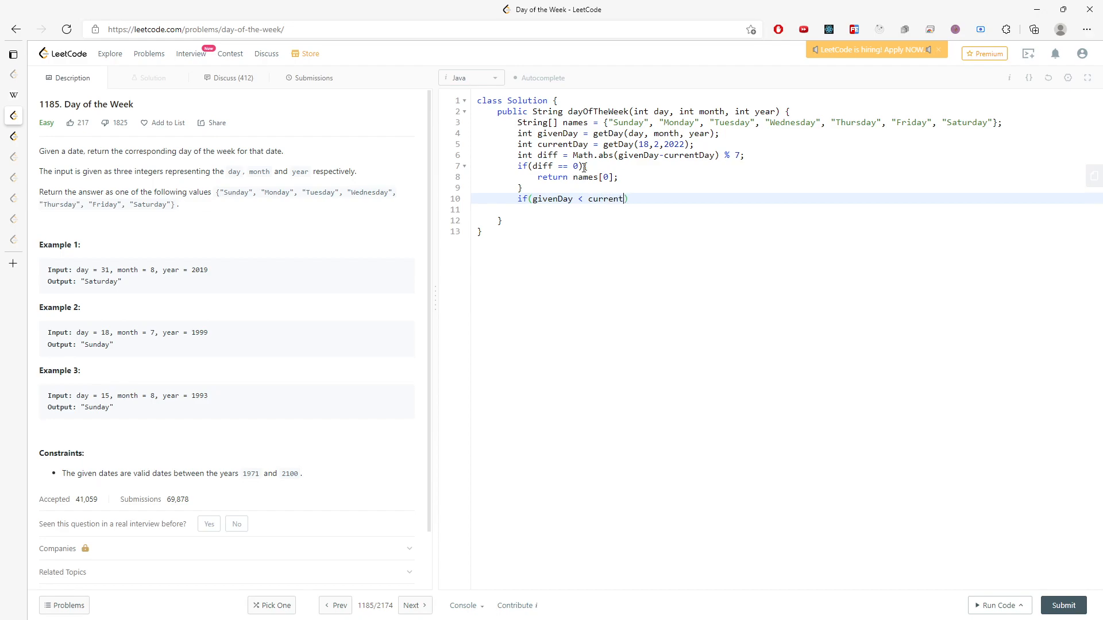
type("Day){")
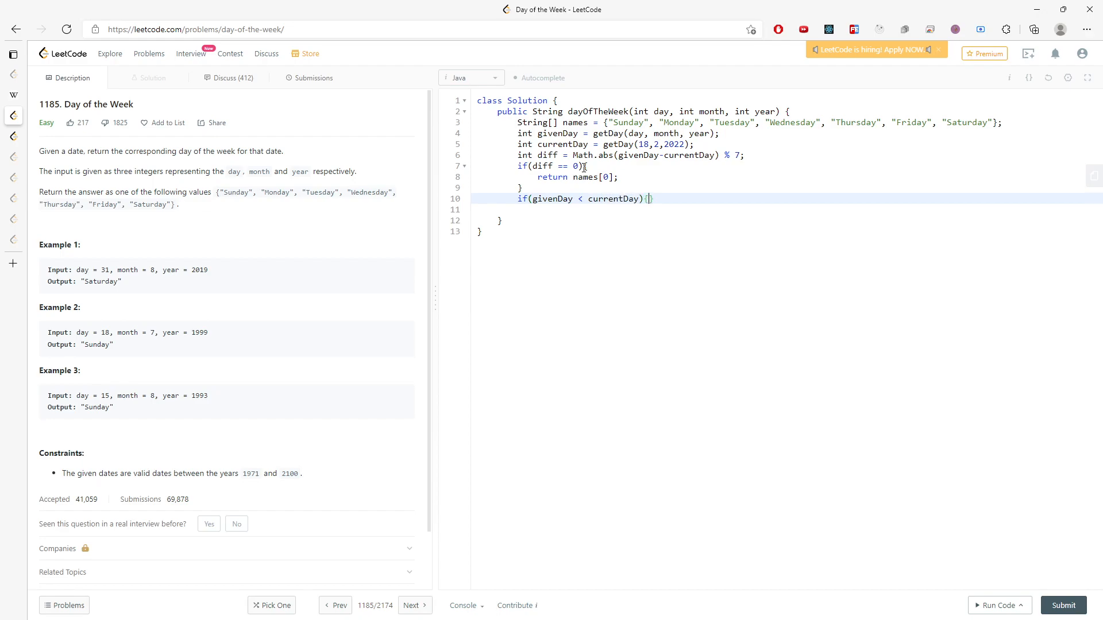
key("Enter")
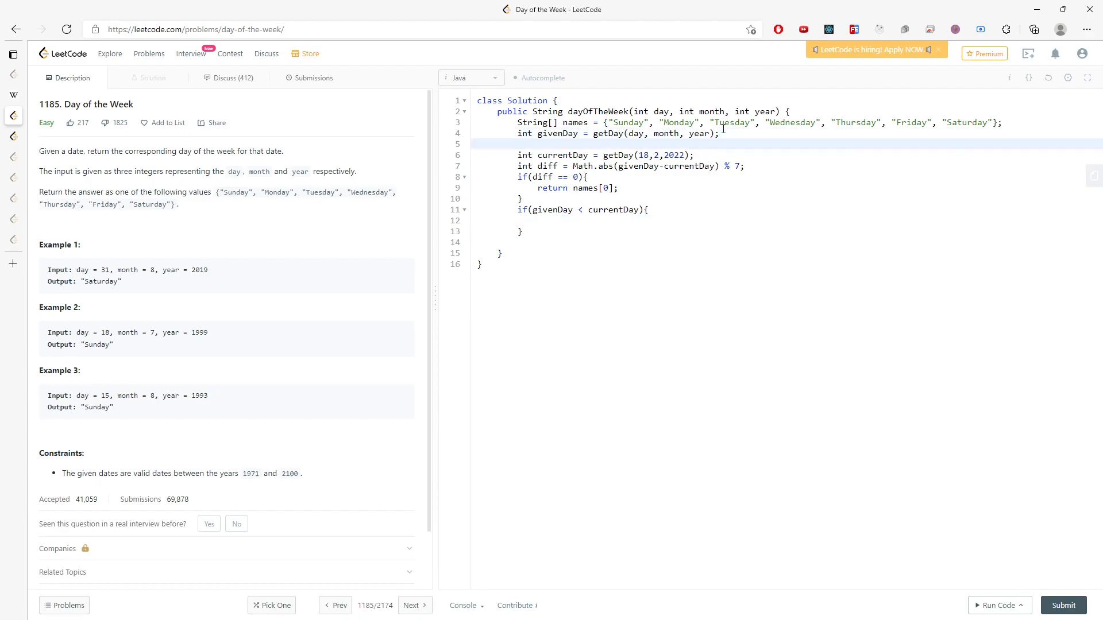
Jot a scratch date note '17,2,2022' inside the branch.
type("17")
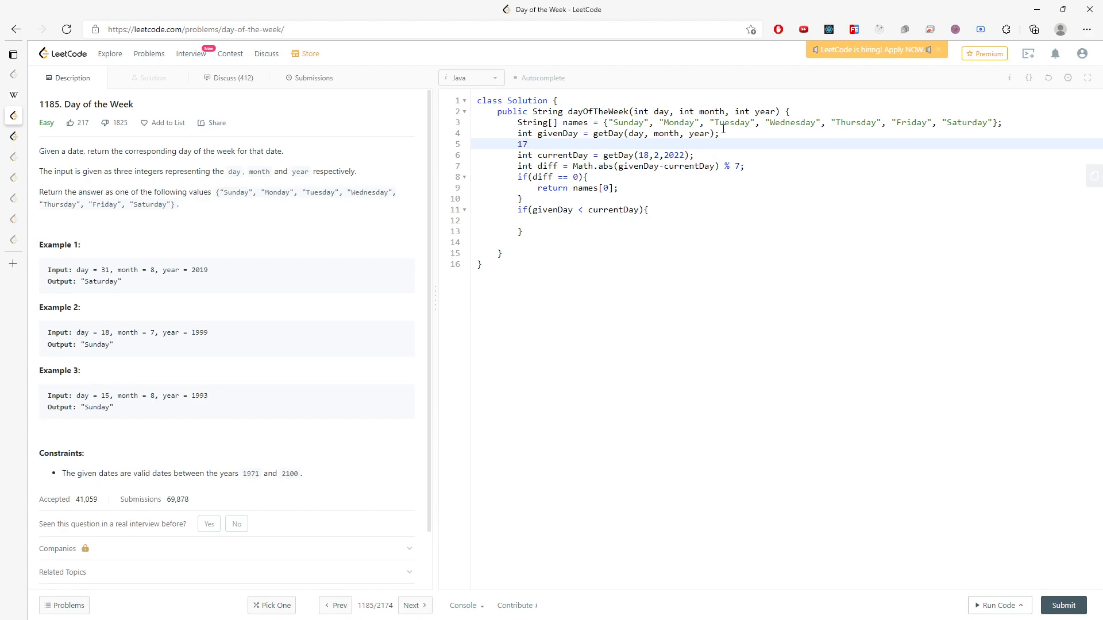
type(",27,2")
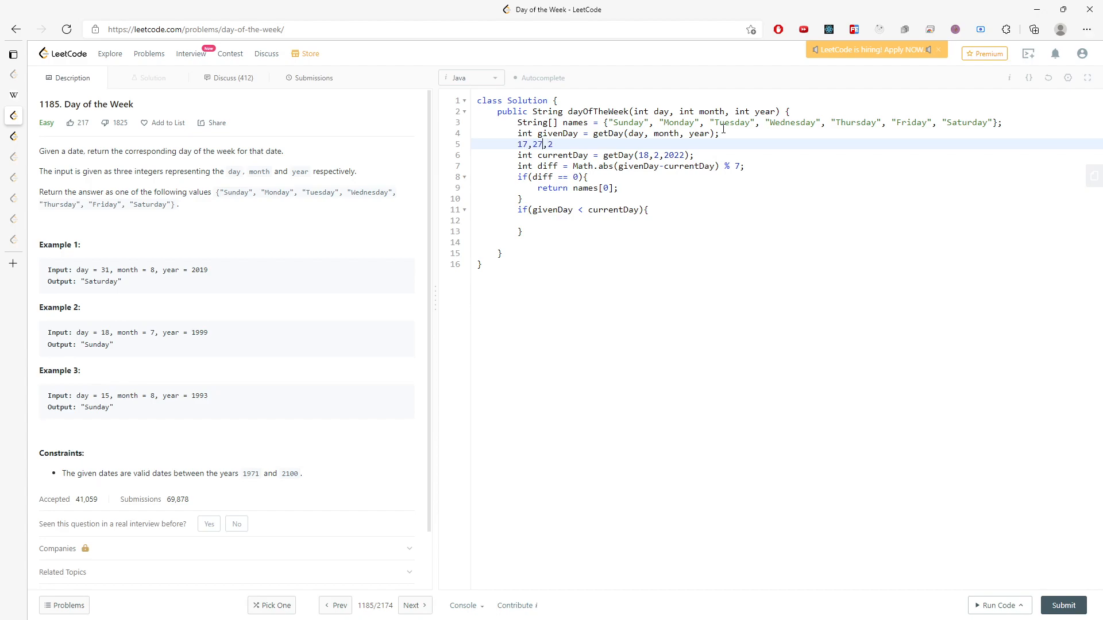
key("Backspace")
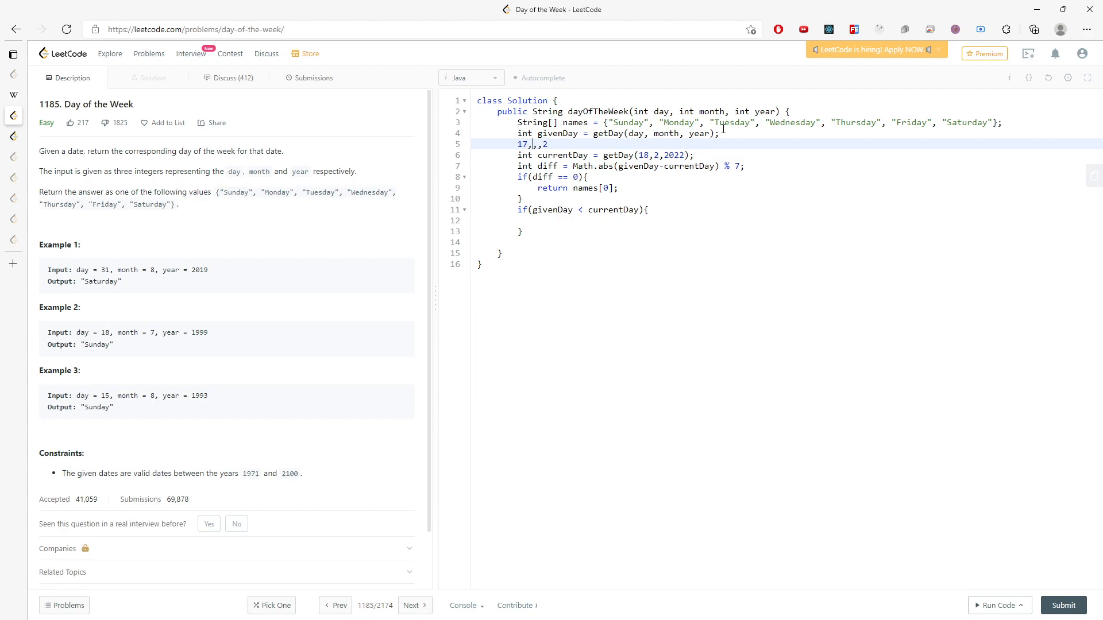
type("2")
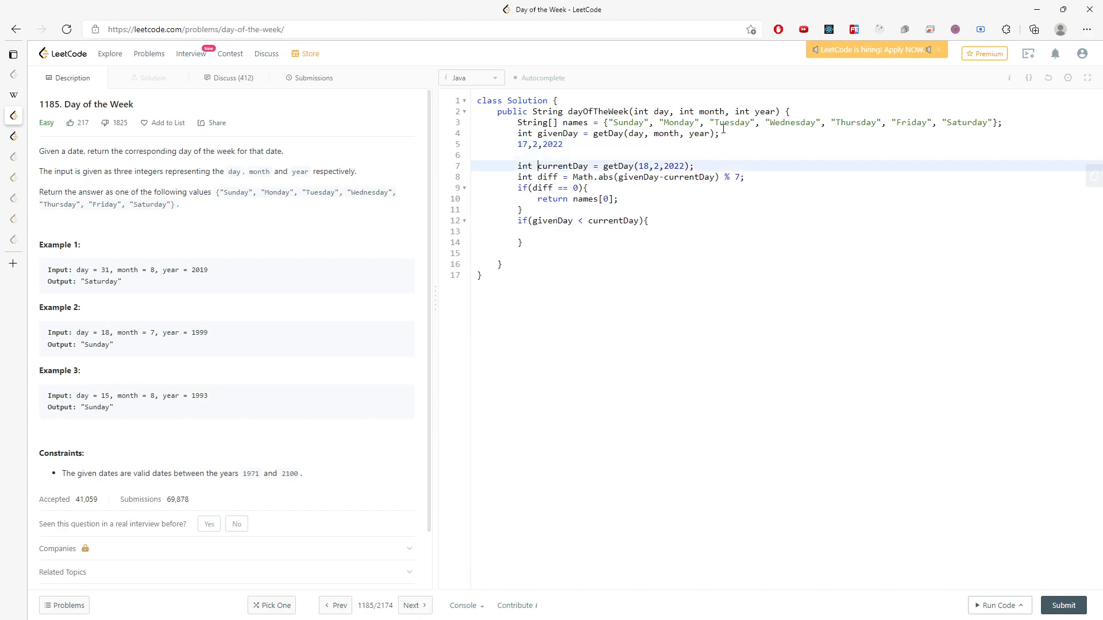
Return names[names.length - diff] in the branch and delete the scratch note line.
type("r")
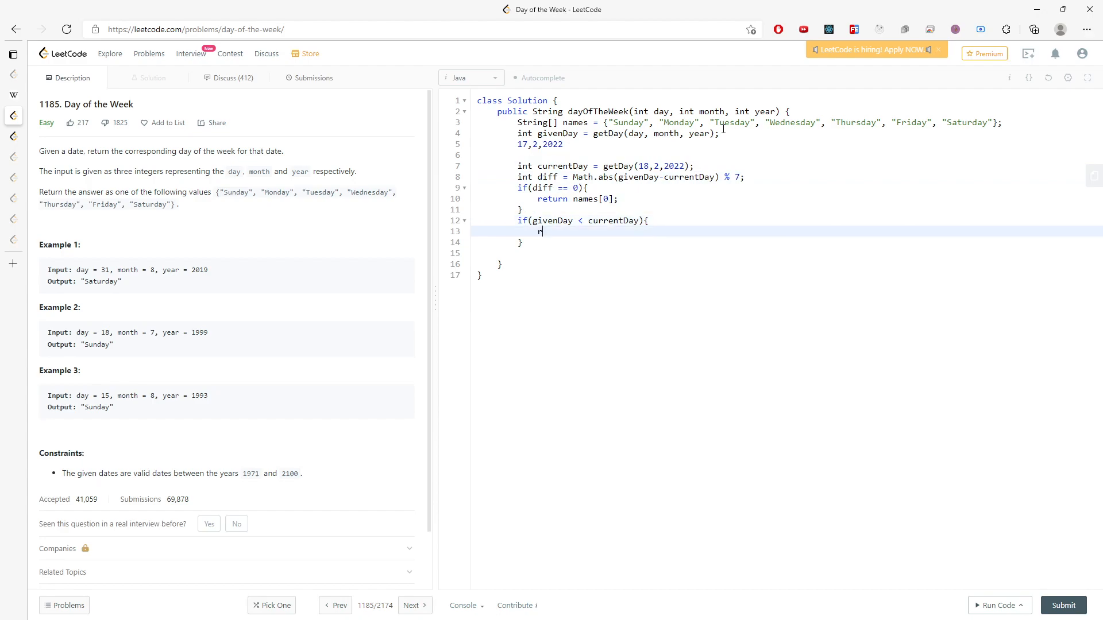
type("eturn naam")
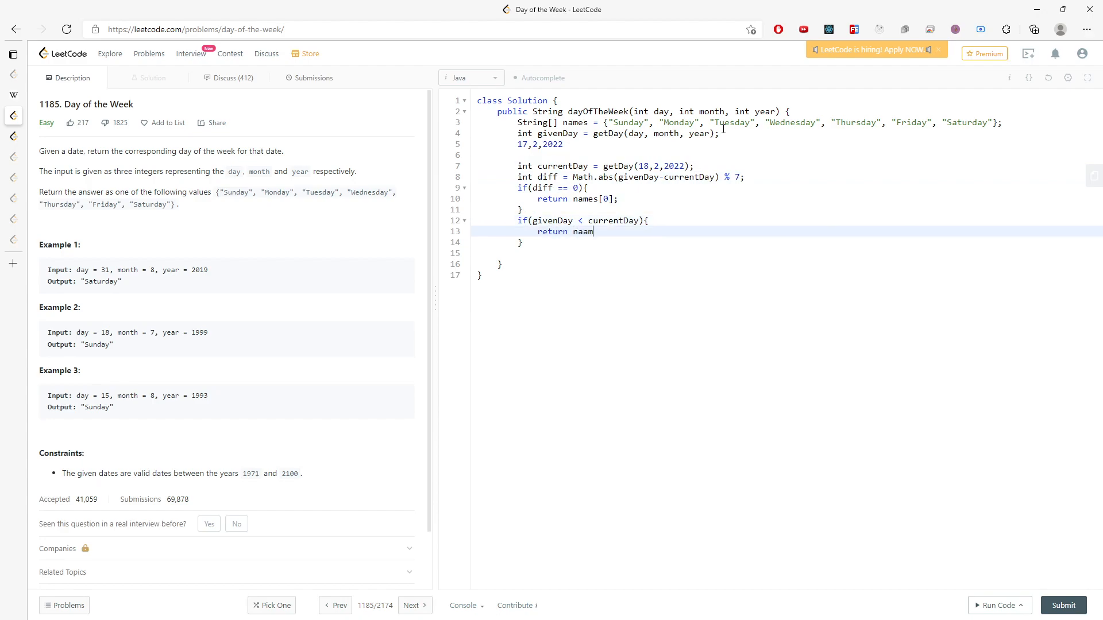
key("Backspace")
type("mes[names.")
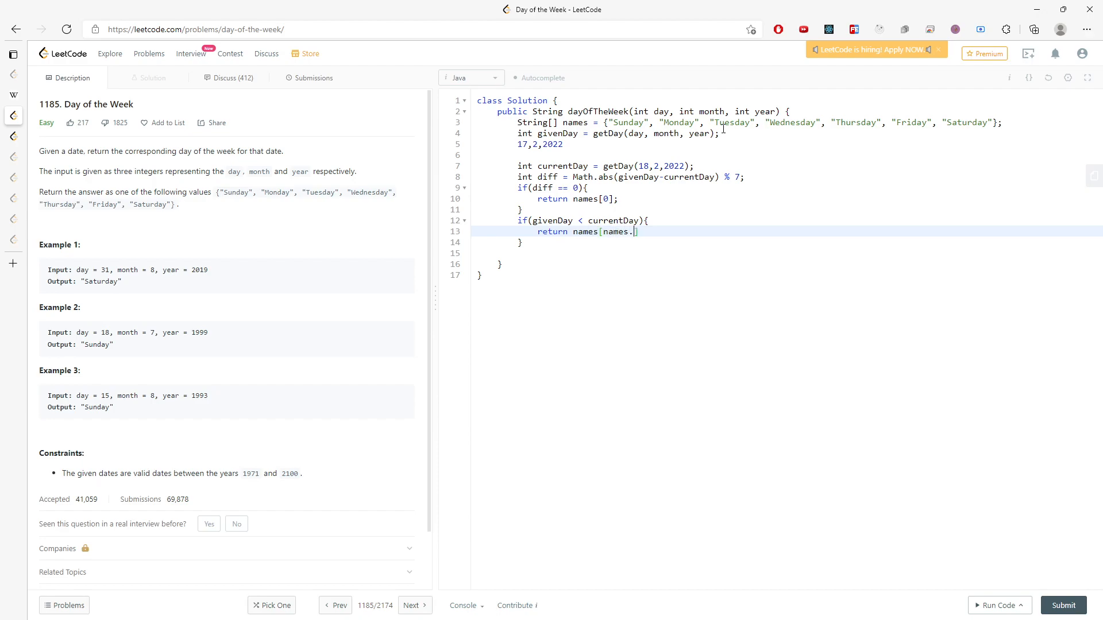
type("length - diff")
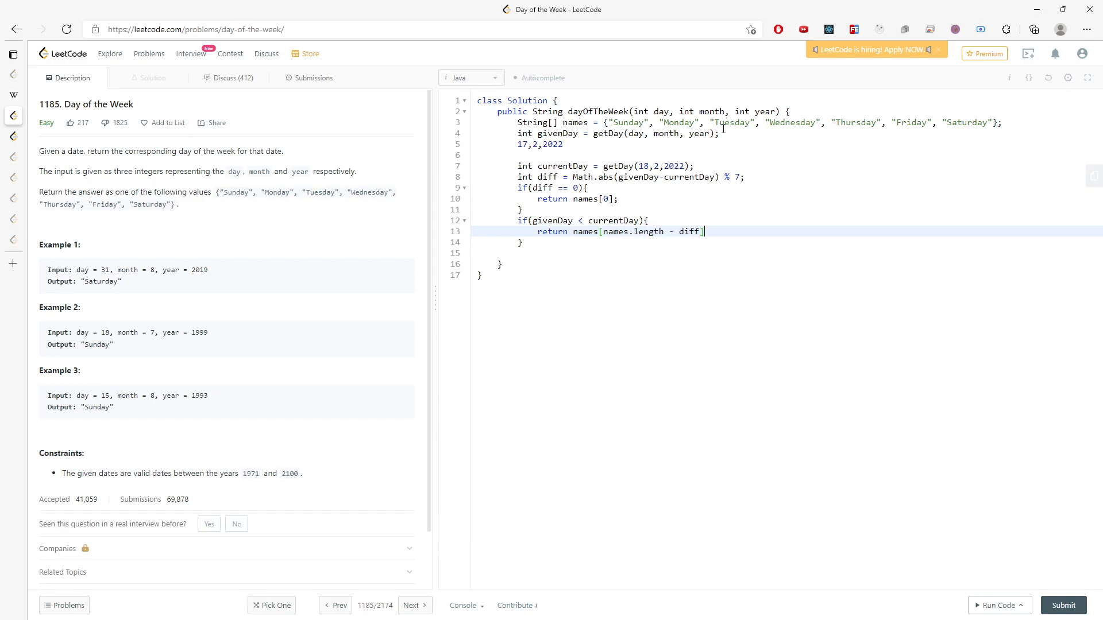
type(";")
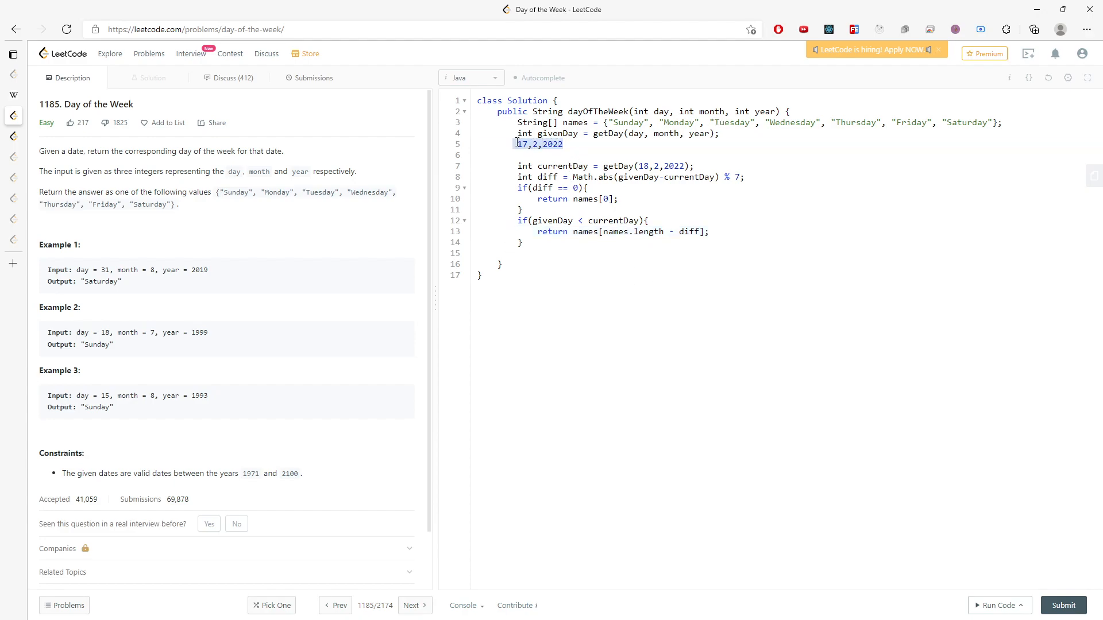
key("Delete")
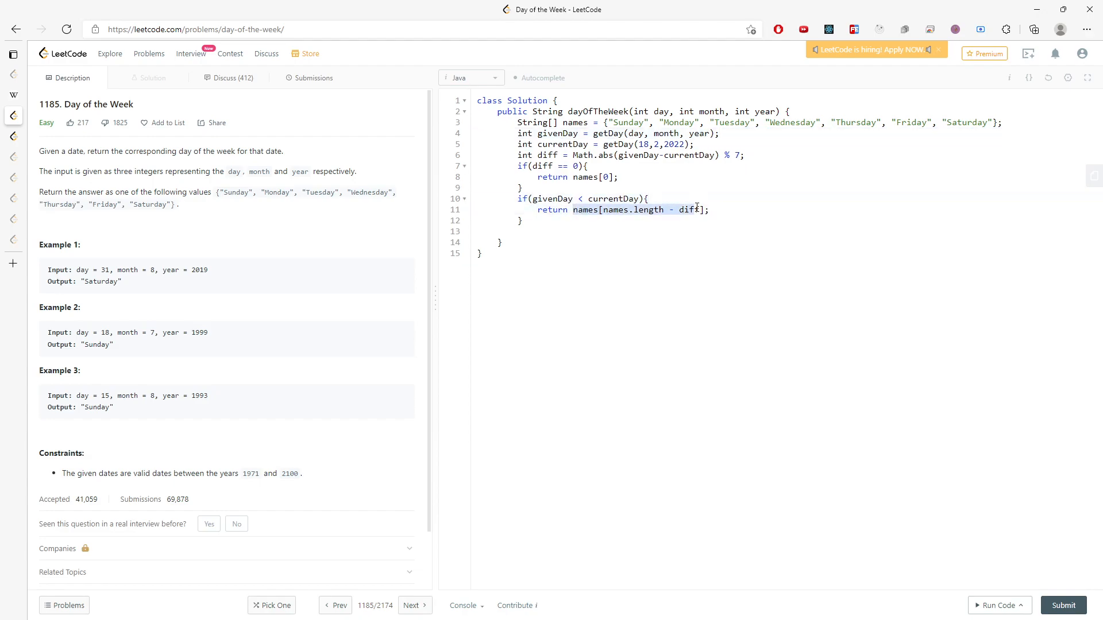
Add a final return names[diff]; before the method's closing brace.
type("return names")
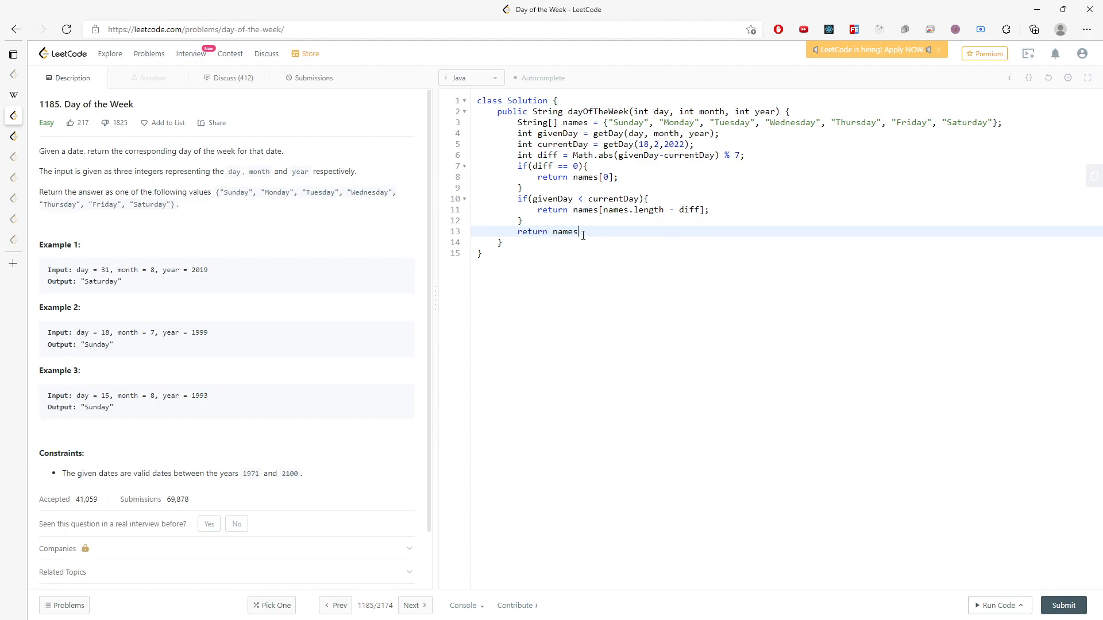
type("[diff];")
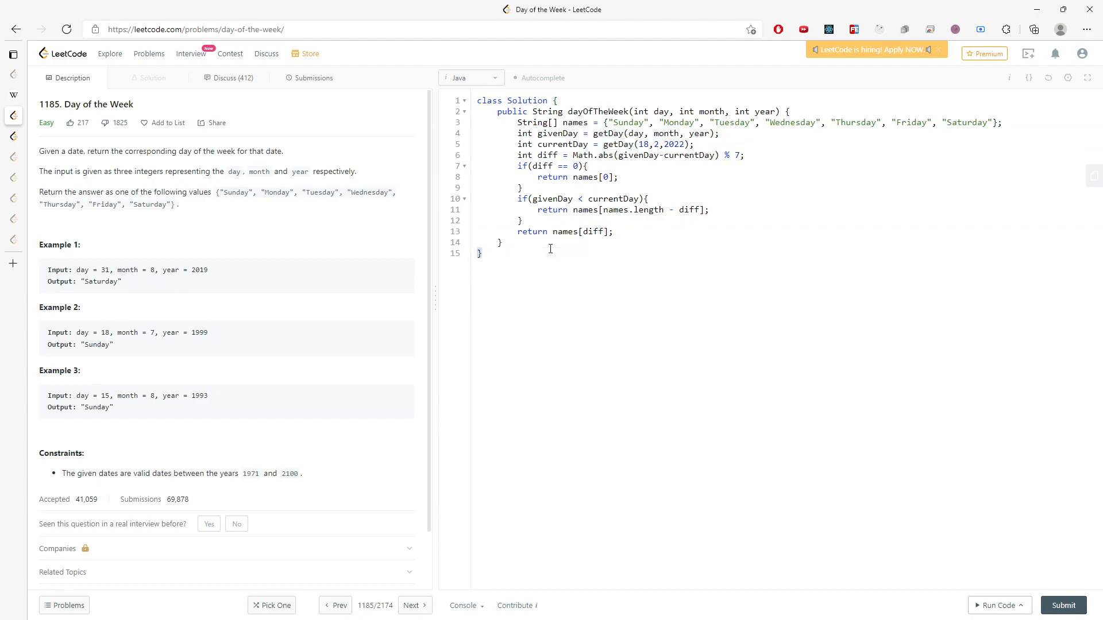
type("public int getDaygetDay")
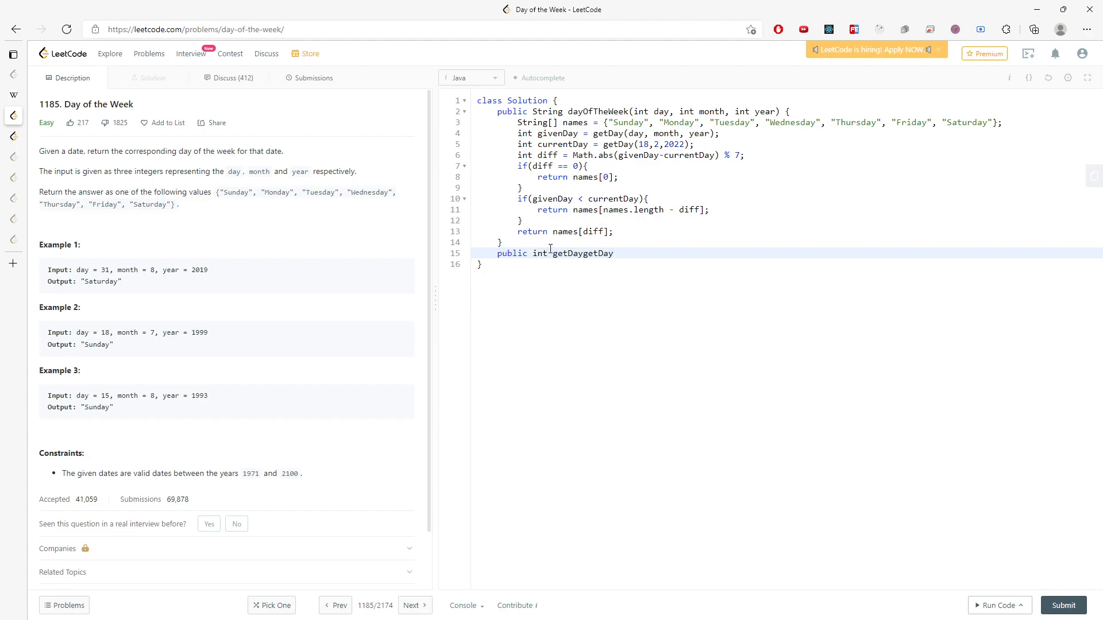
Write the getDay(int day, int month, int year) signature and briefly select the Integer type.
type("9")
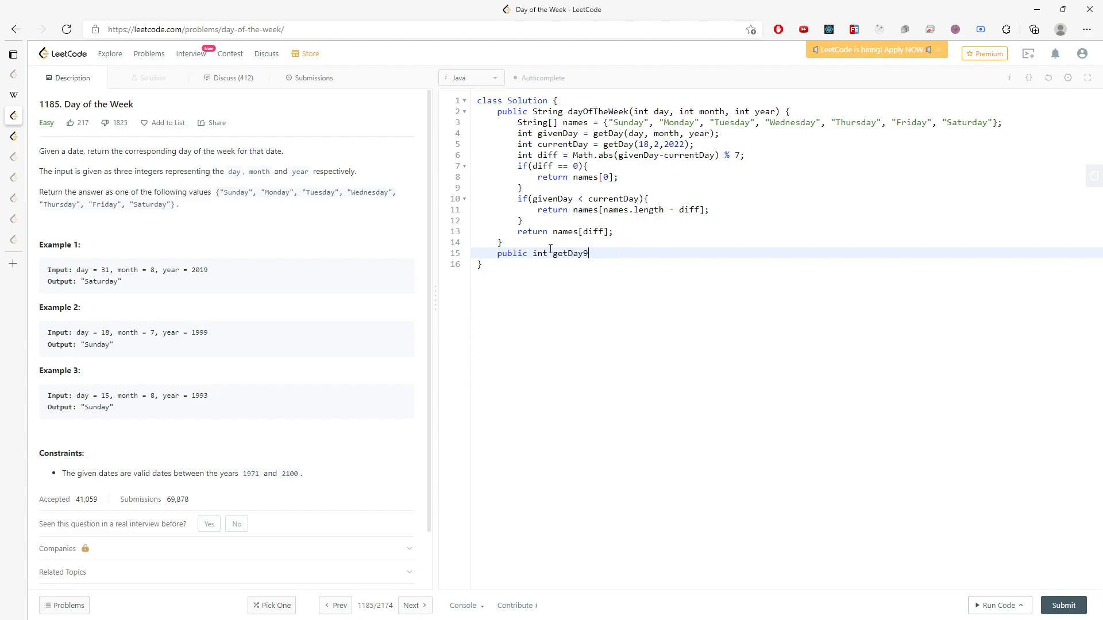
type("(int daa")
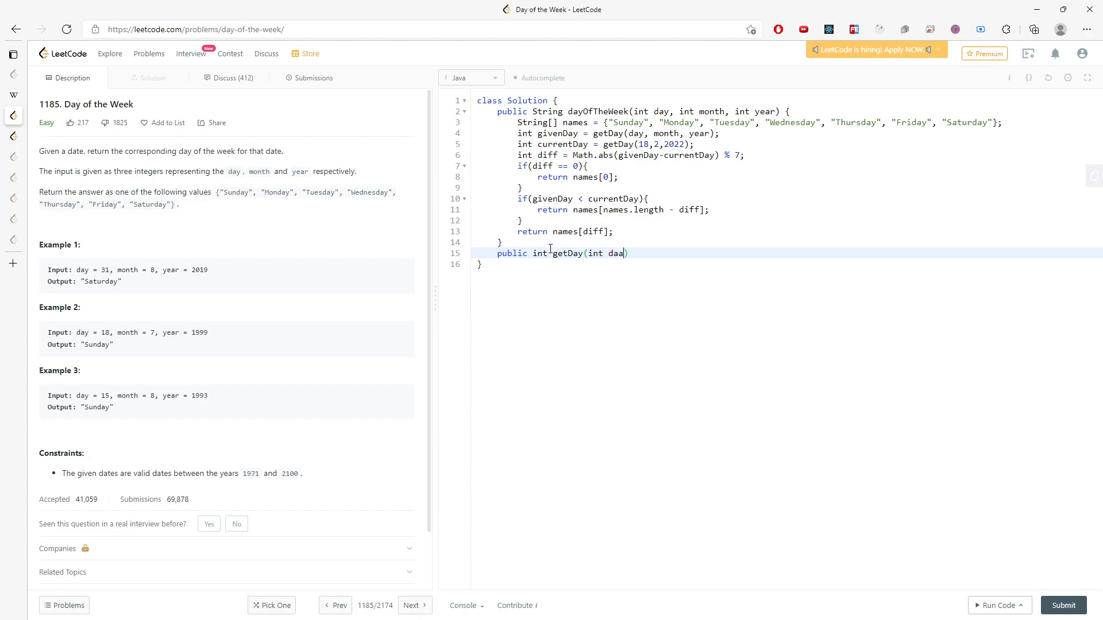
type("y, int month, int year")
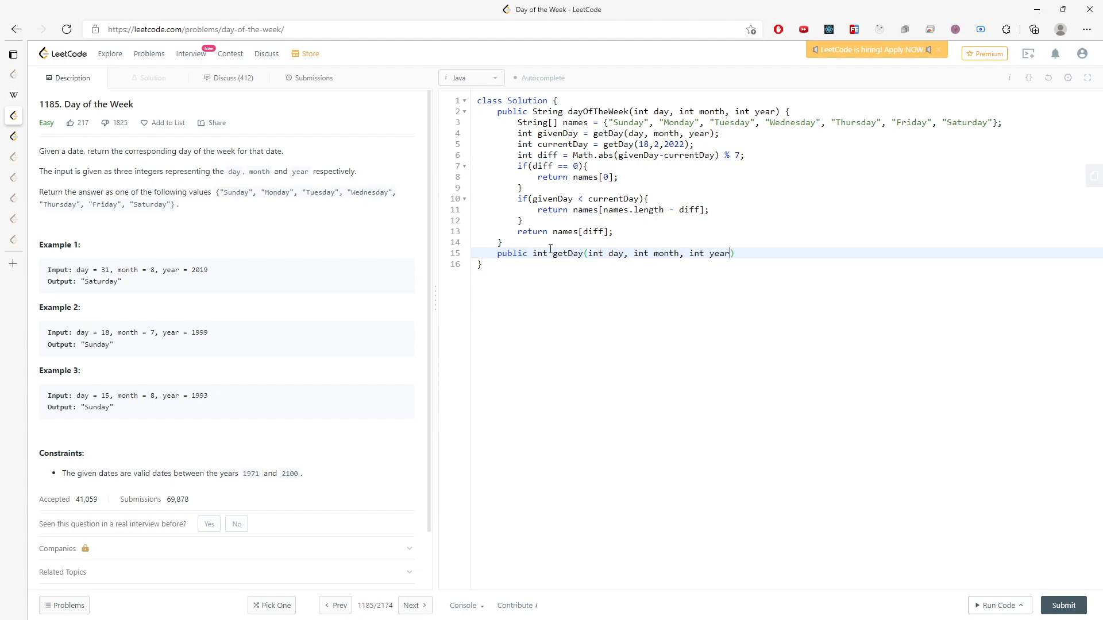
type("{")
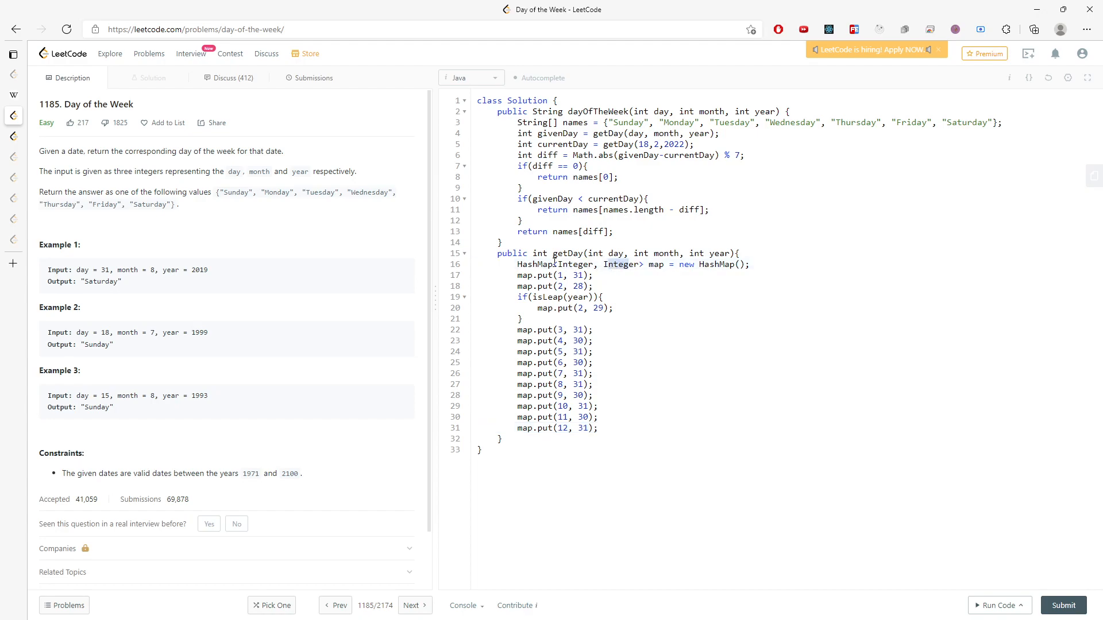
double_click(621, 265)
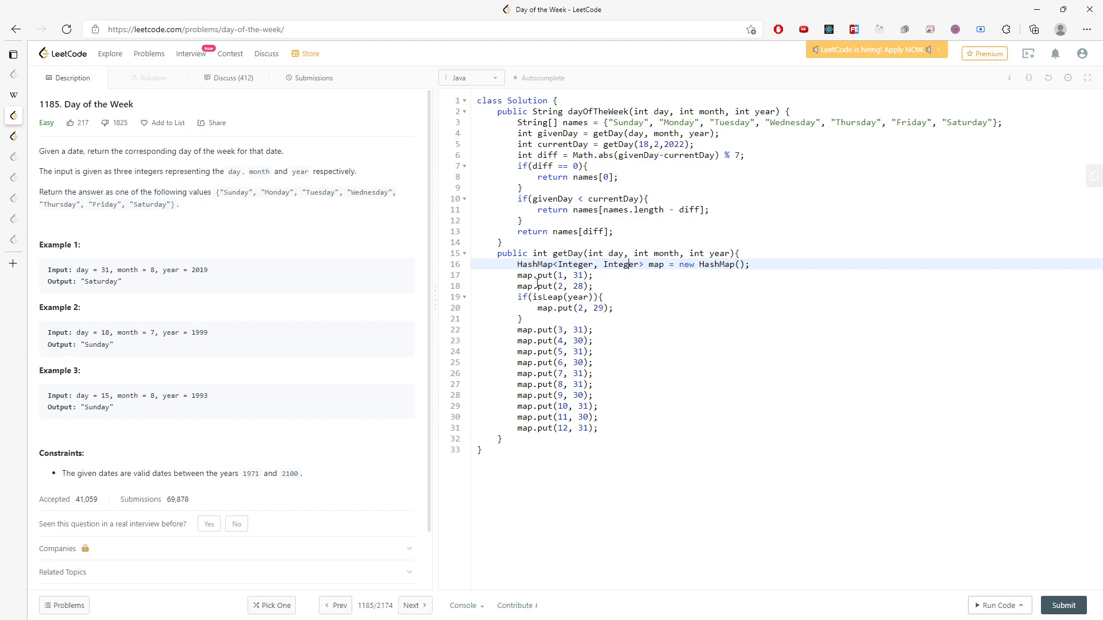
left_click(595, 275)
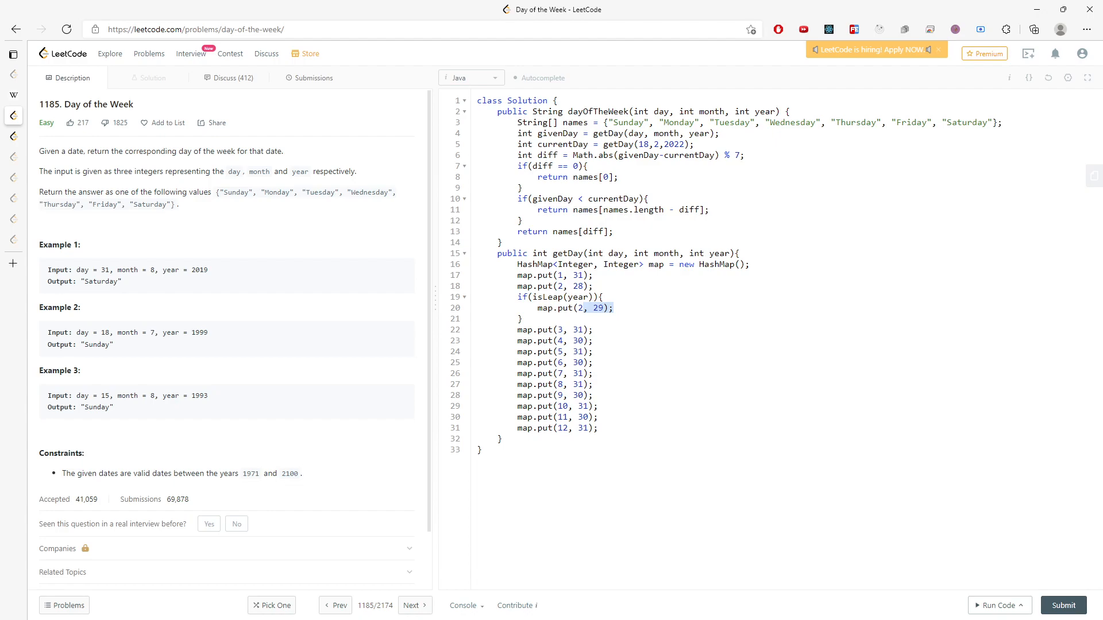
mouse_move(512, 260)
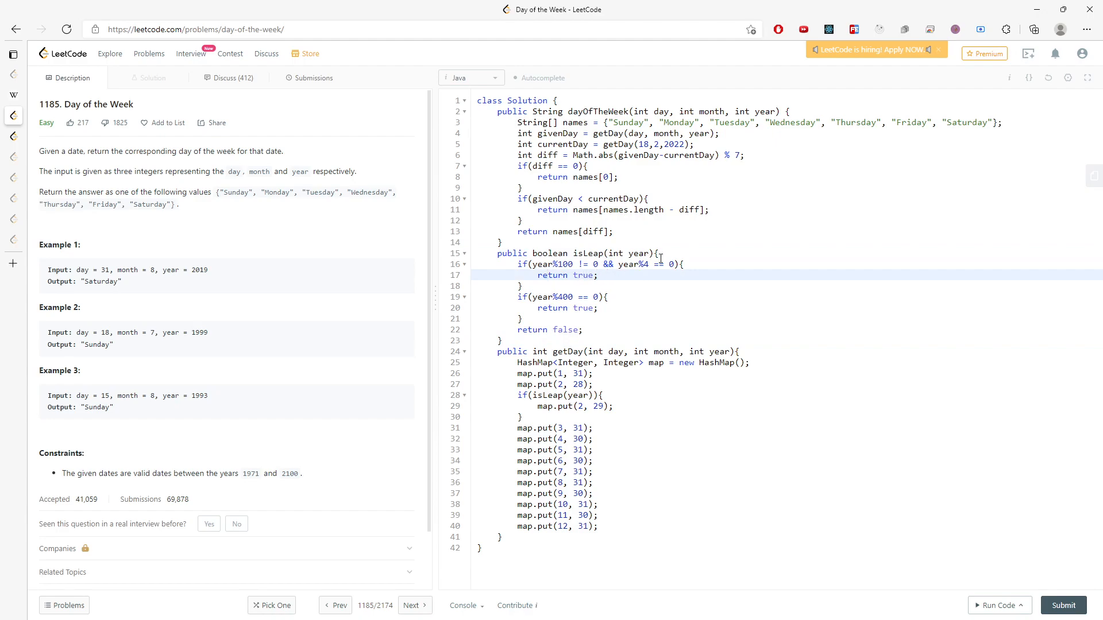
Position the cursor in the editor for the isLeap(int year) helper.
left_click(664, 264)
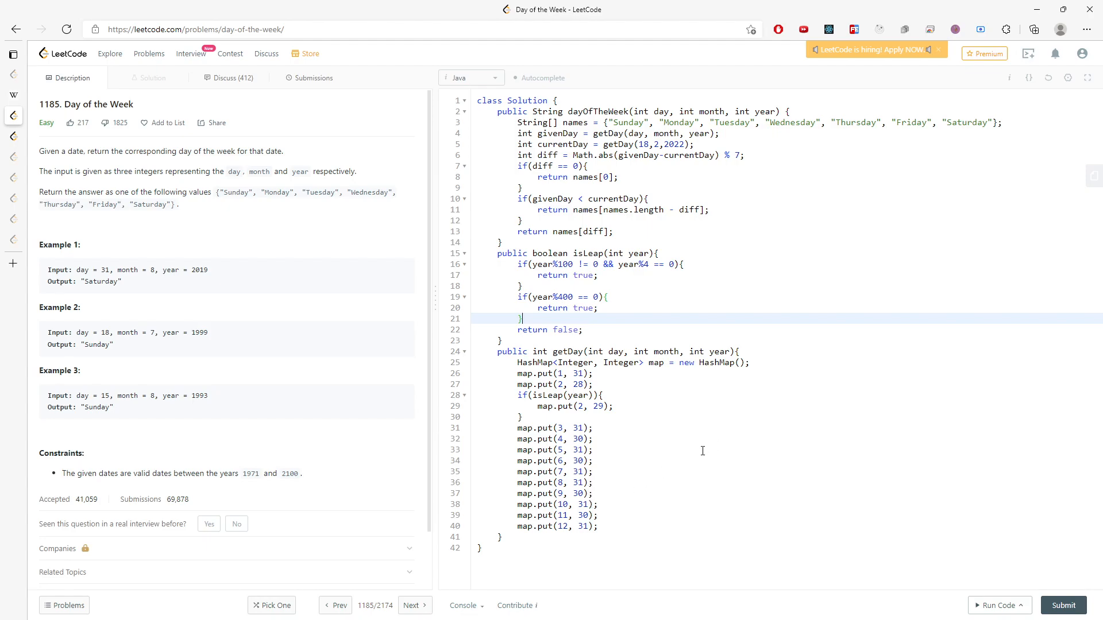
mouse_move(657, 525)
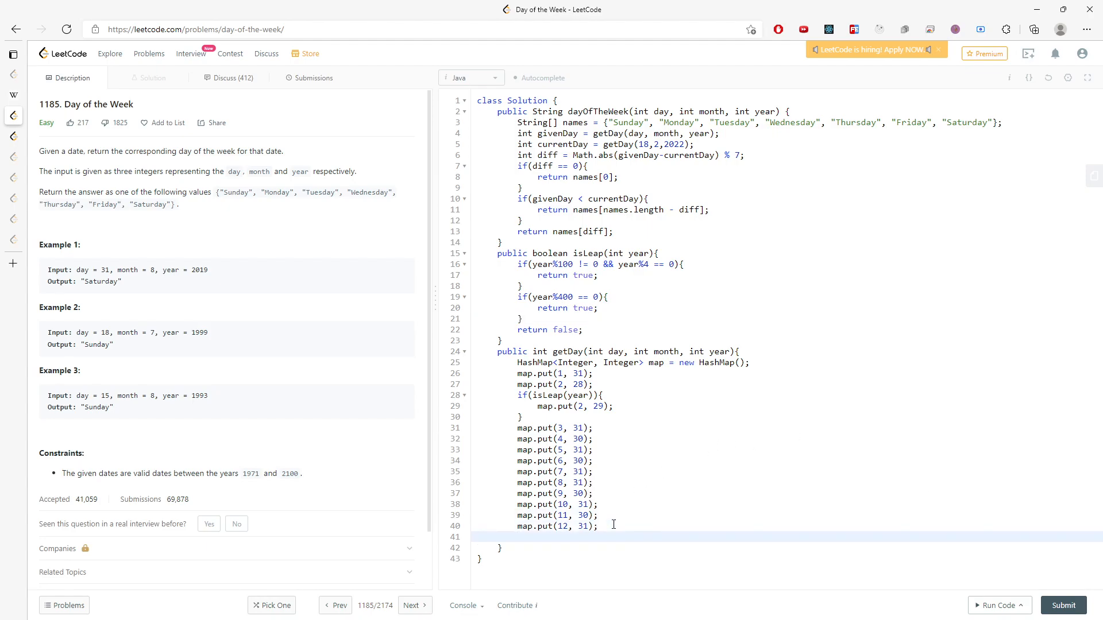
Loop years from 1971 in getDay, adding 365 to sum plus 1 for leap years.
type("int sum = 0;")
type("for9int")
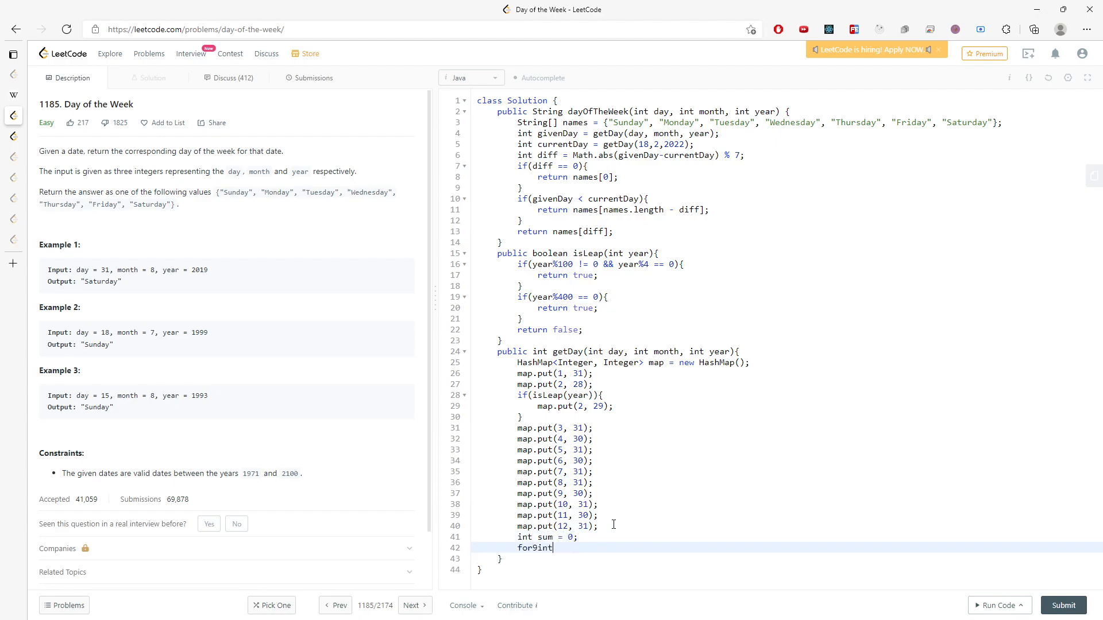
key("Backspace")
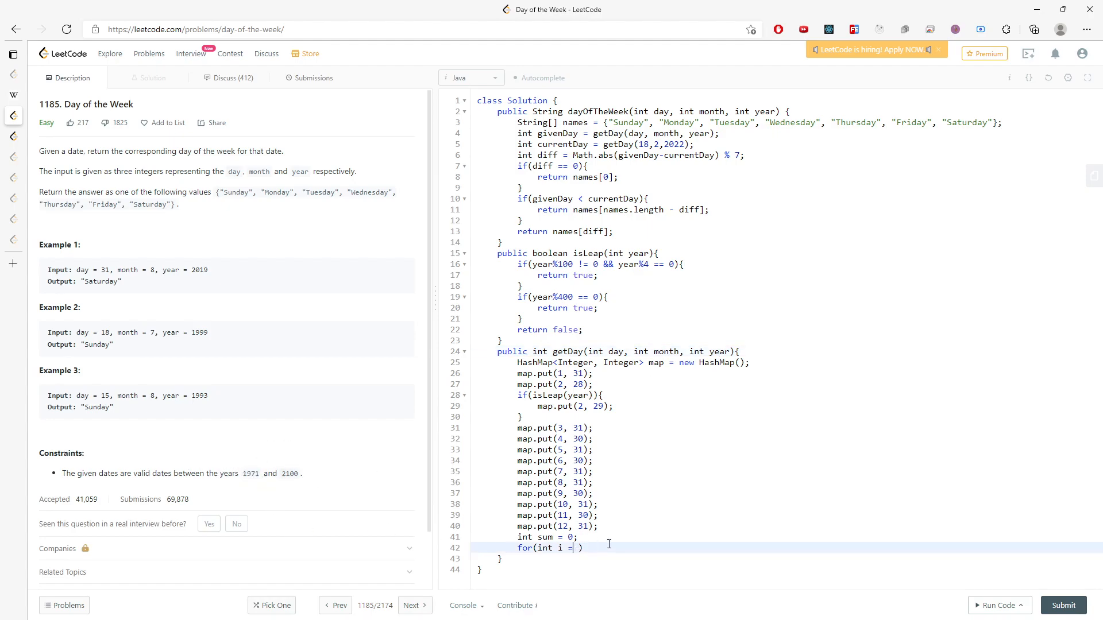
type("1971; i < ye")
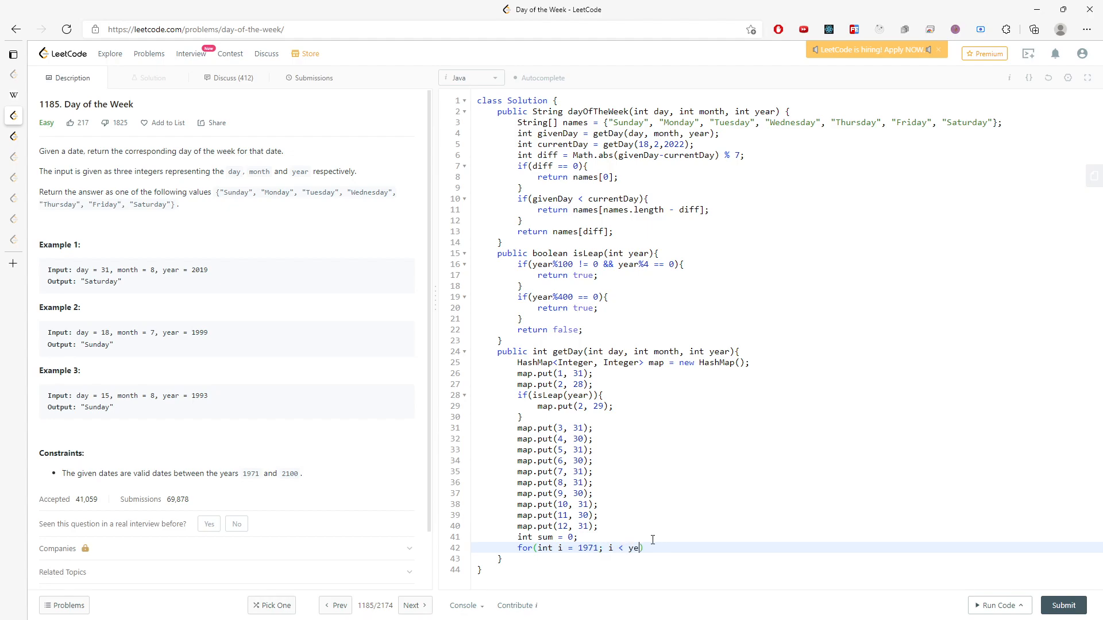
type("ar; i==")
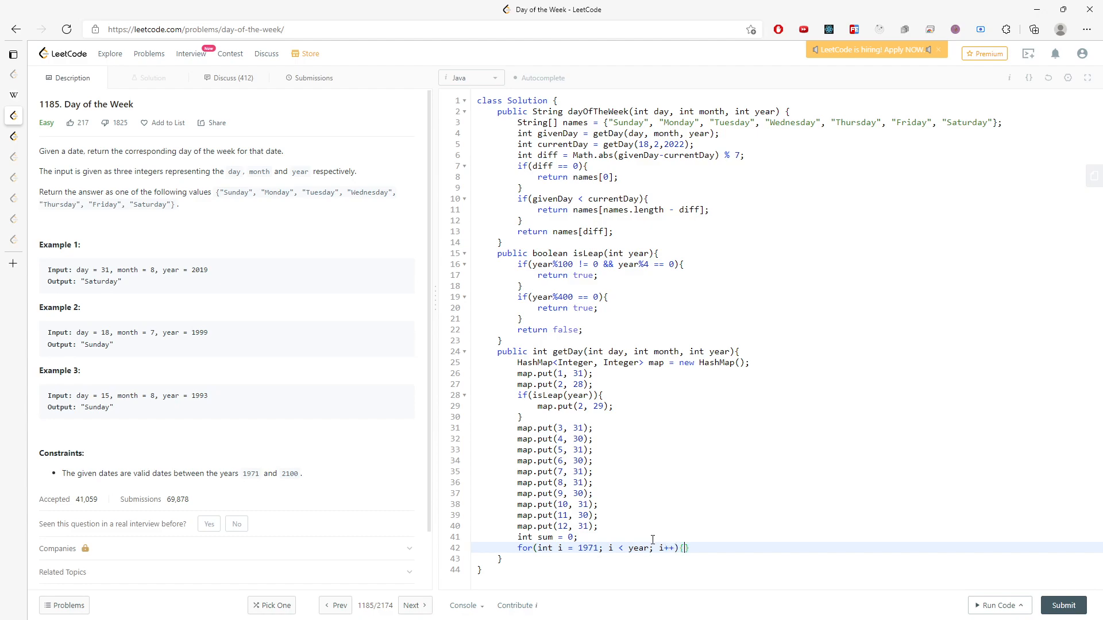
type("sum")
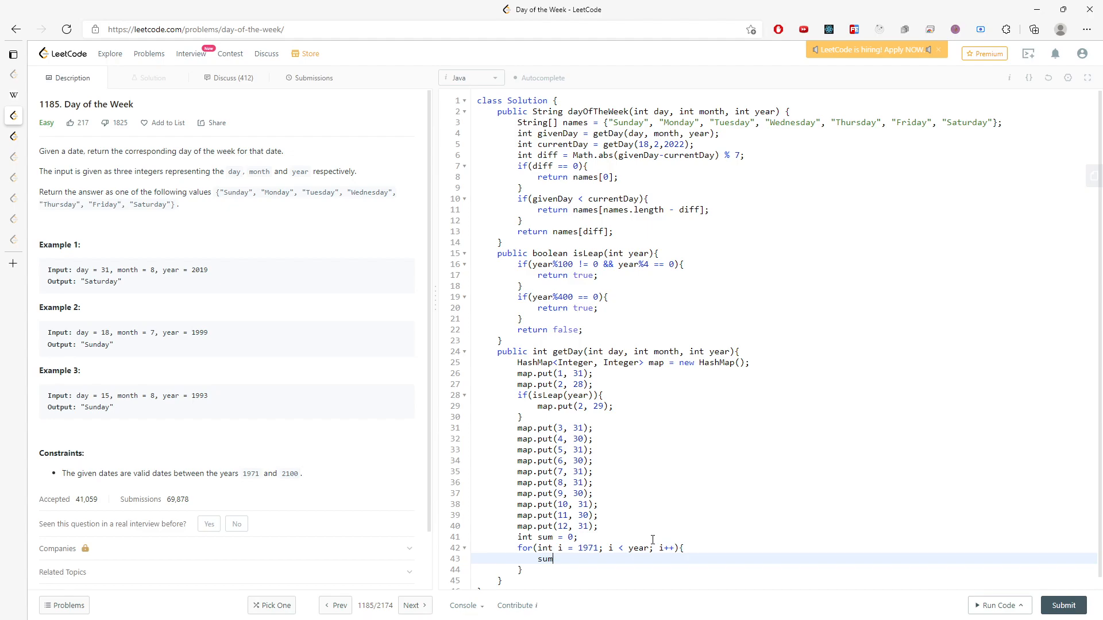
type("+=3")
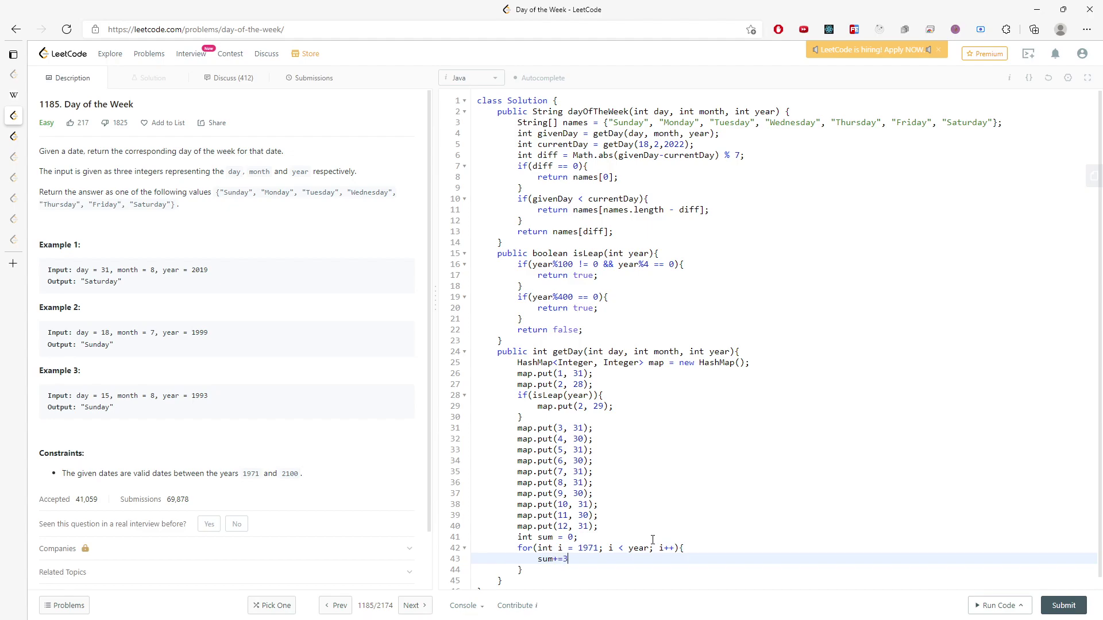
type("65;")
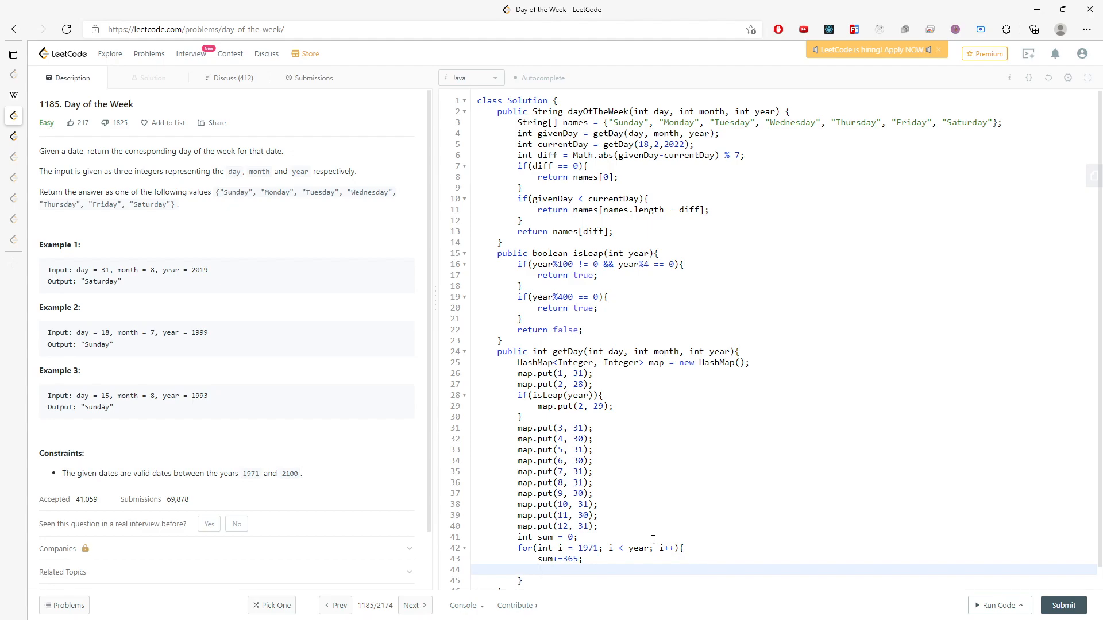
type("if(is)")
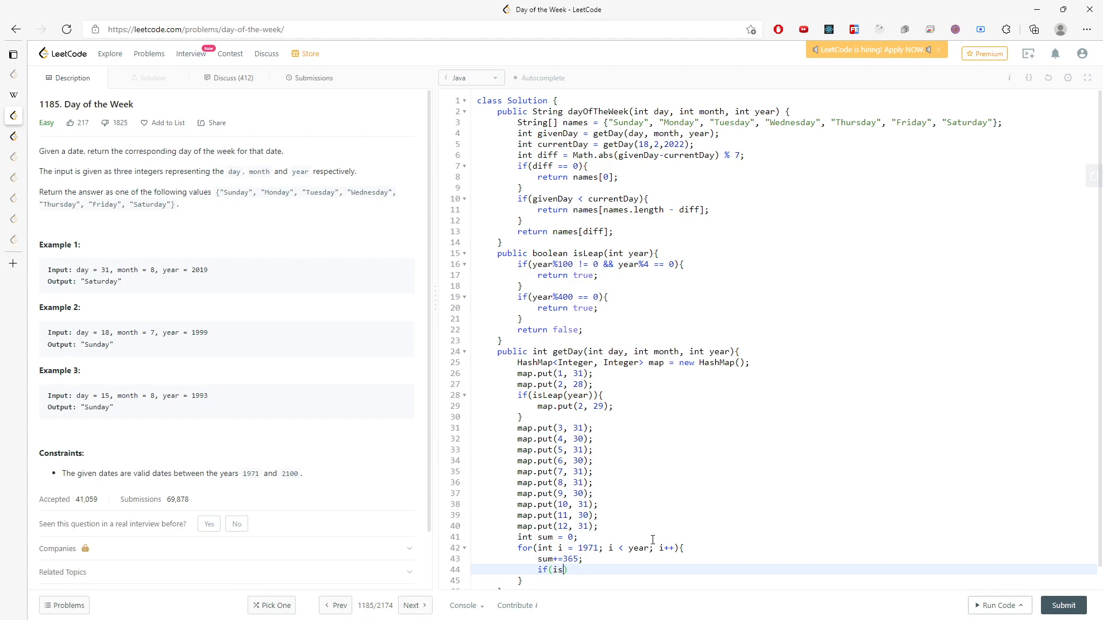
type("Leap(i")
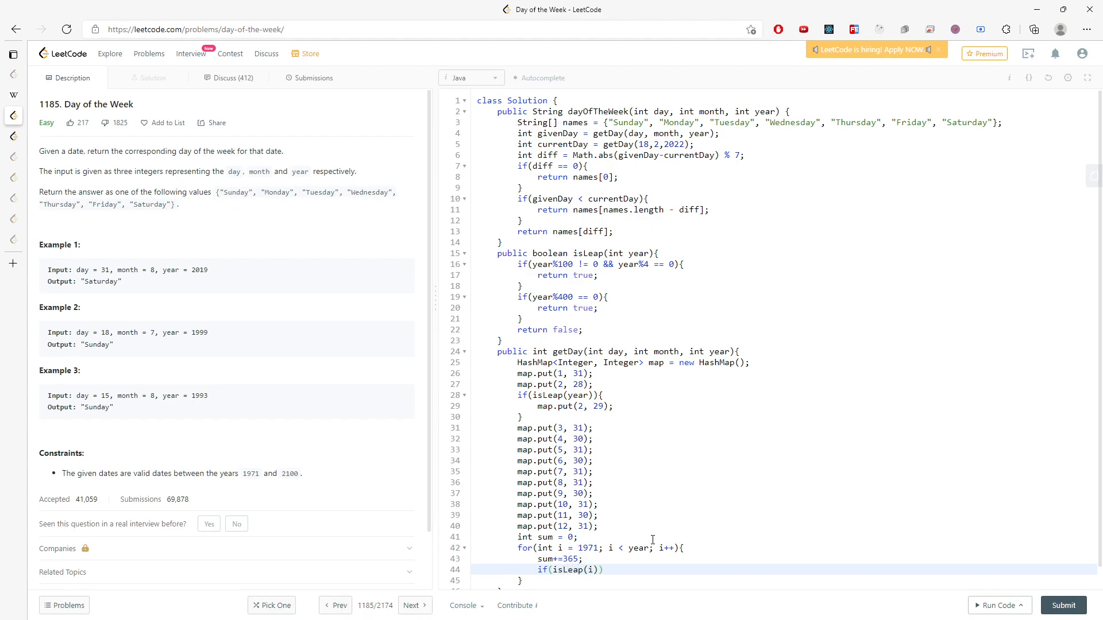
type("{")
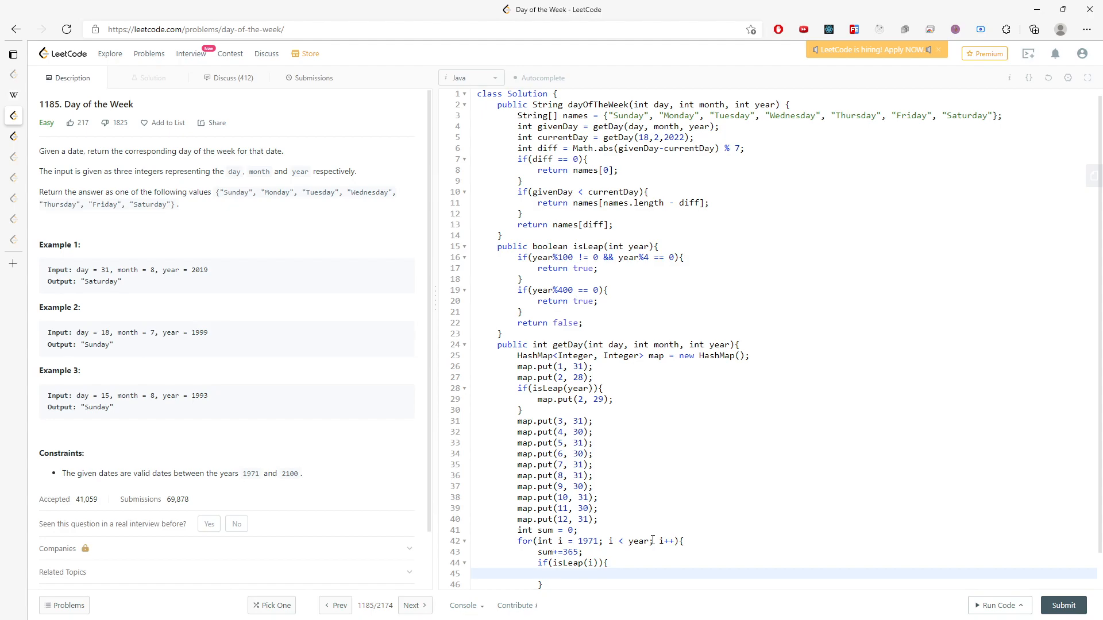
type("sum")
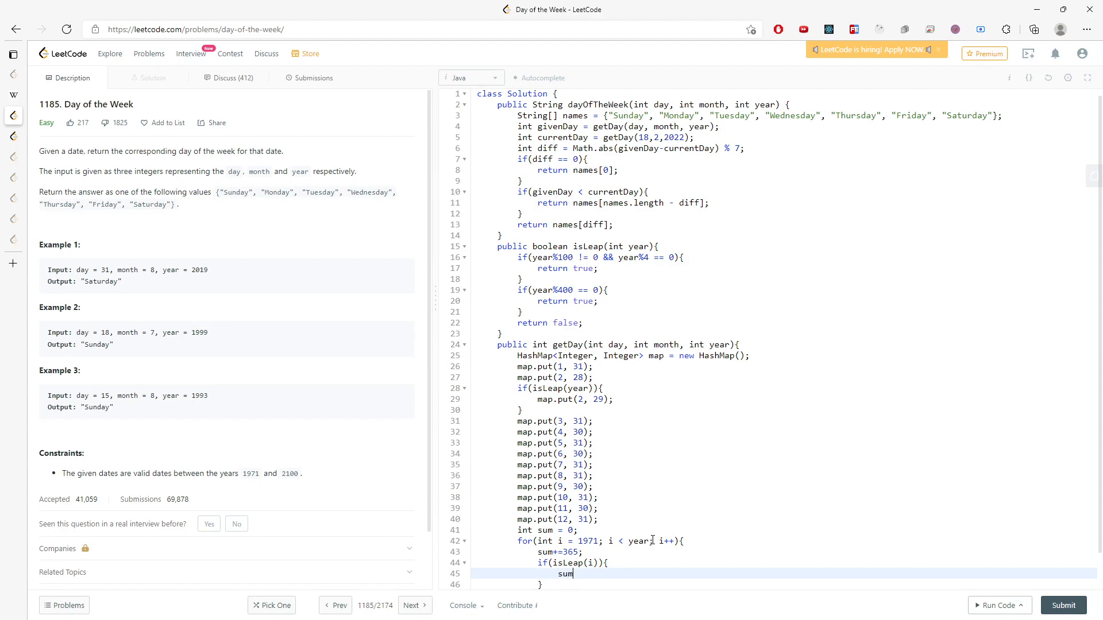
type("+=1;")
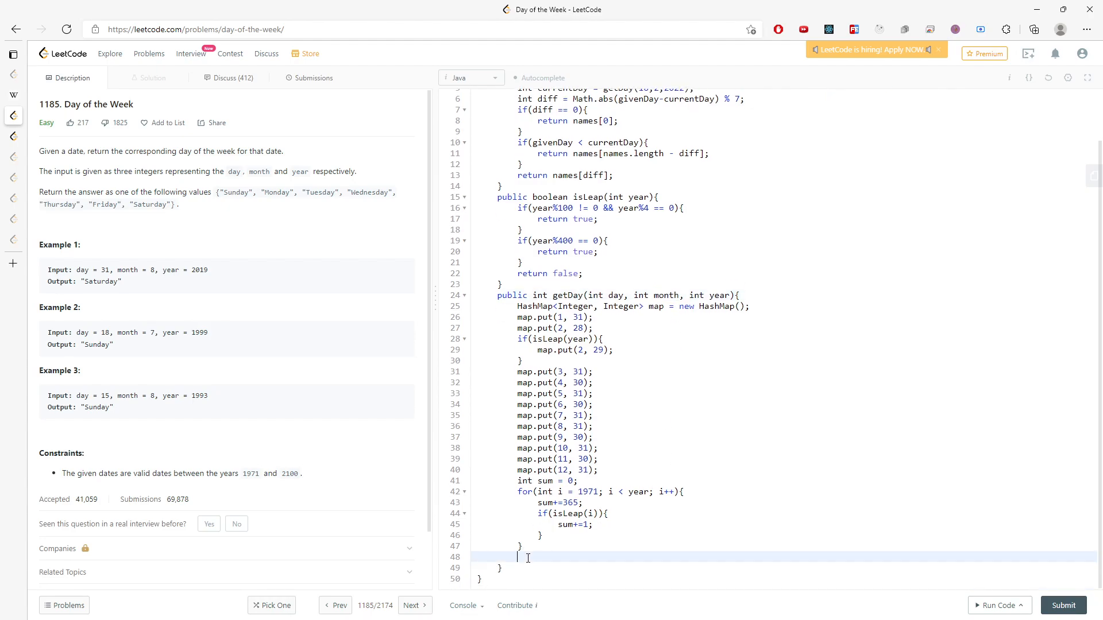
Add map.get(i) for each earlier month and the day to sum, then run the sample test.
type("for(int i = 1")
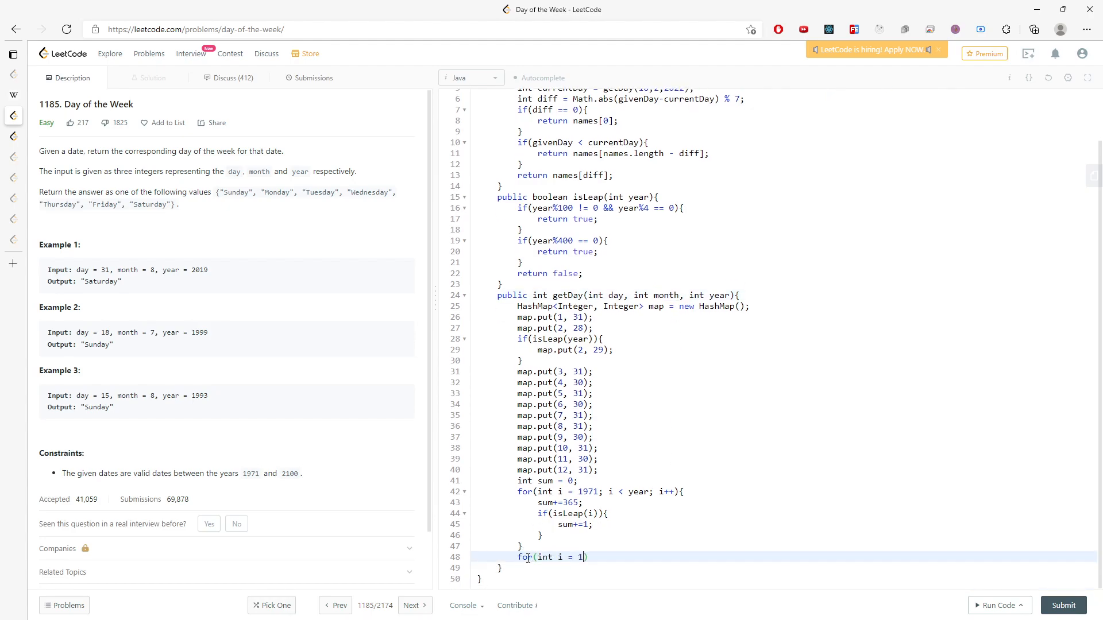
type("; i < month;l")
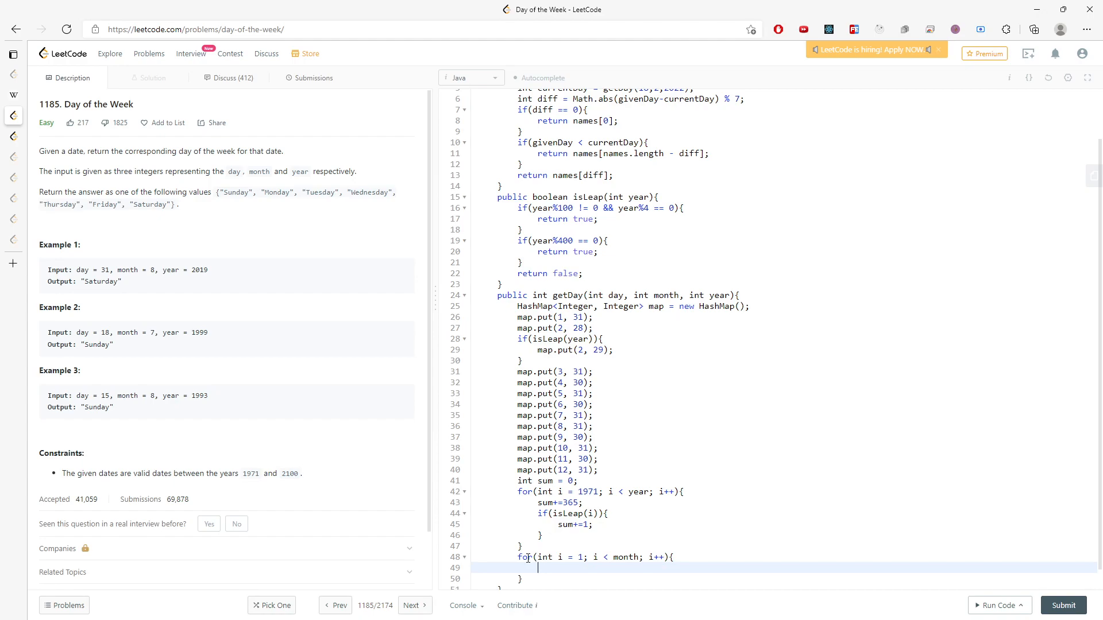
type("sum += map")
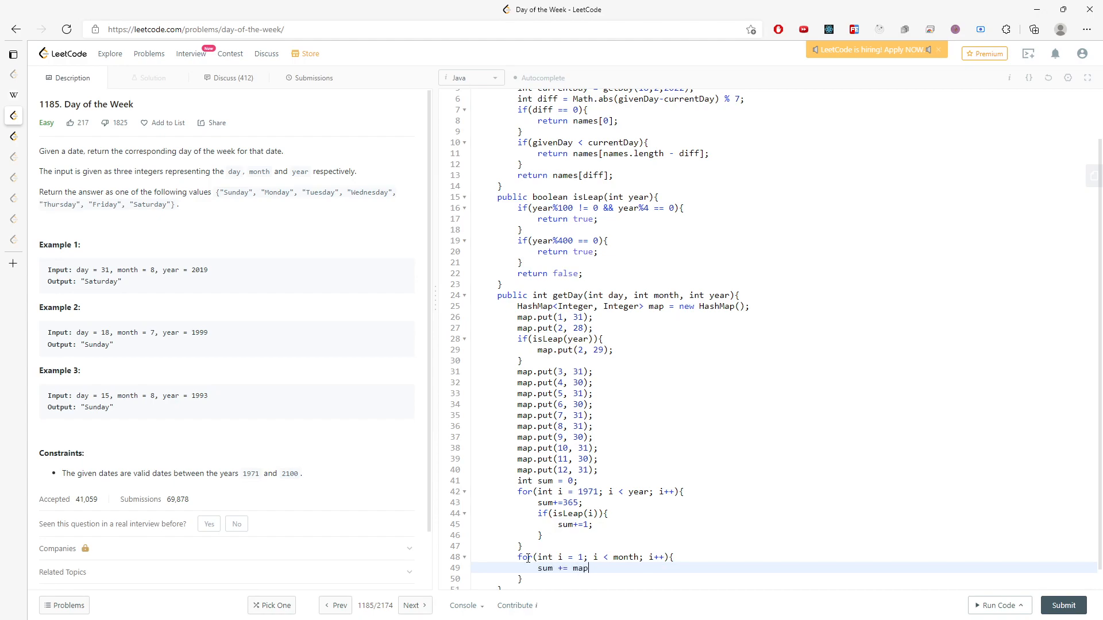
type(".get(i);")
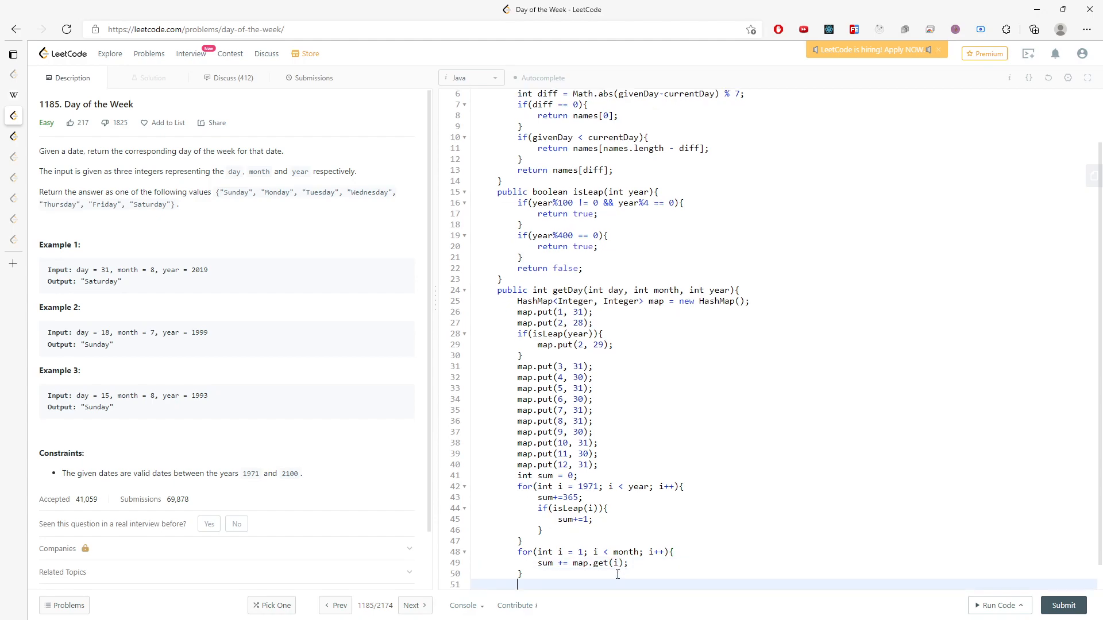
type("sum += day")
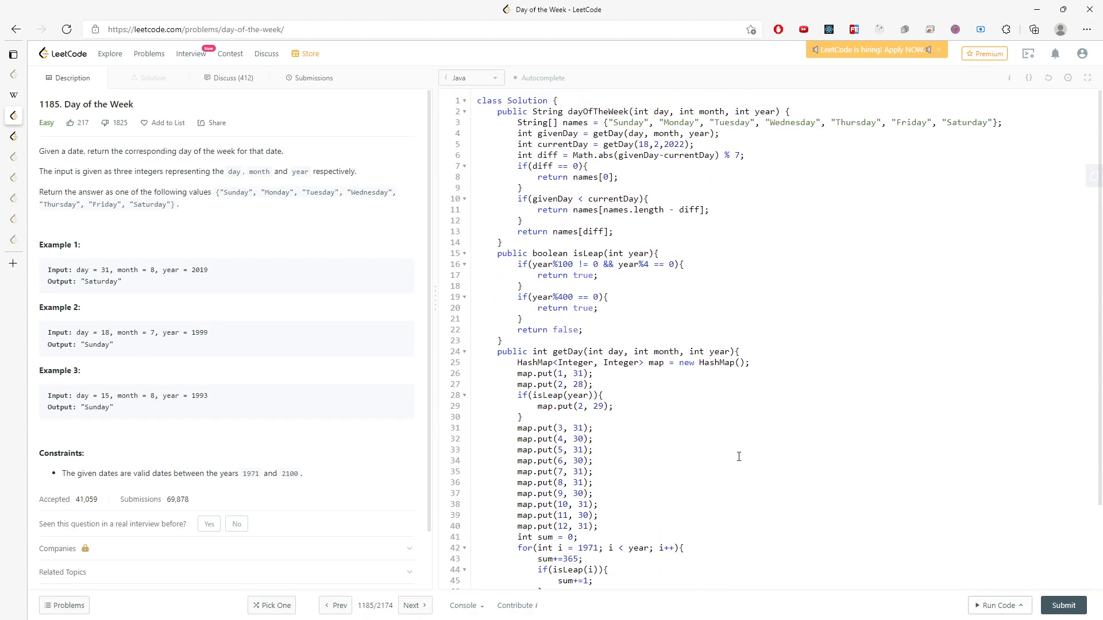
left_click(999, 605)
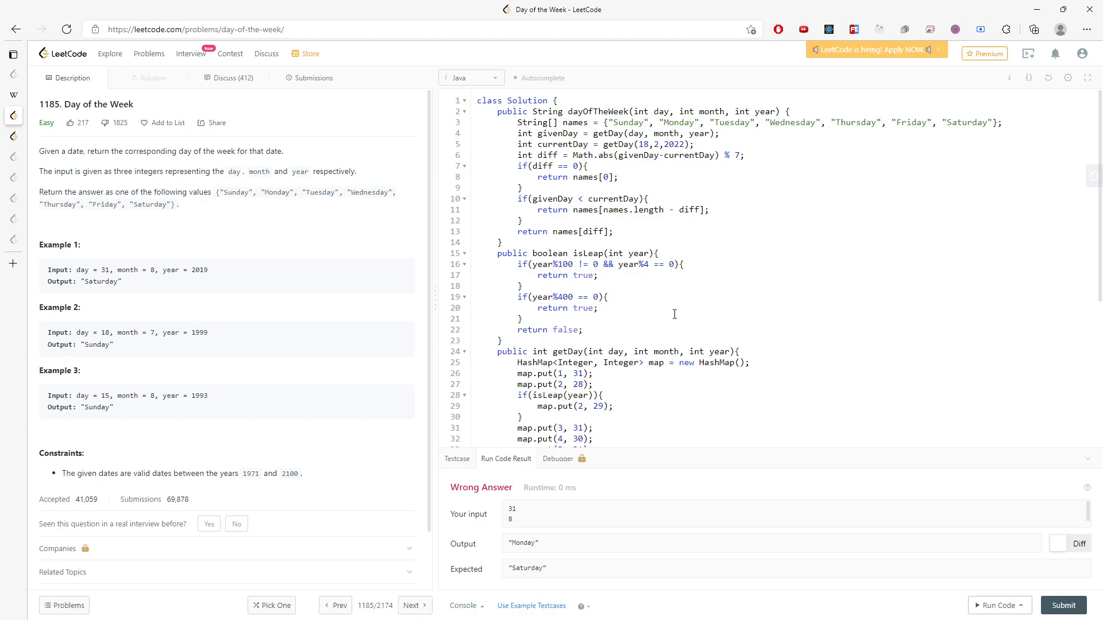
mouse_move(240, 221)
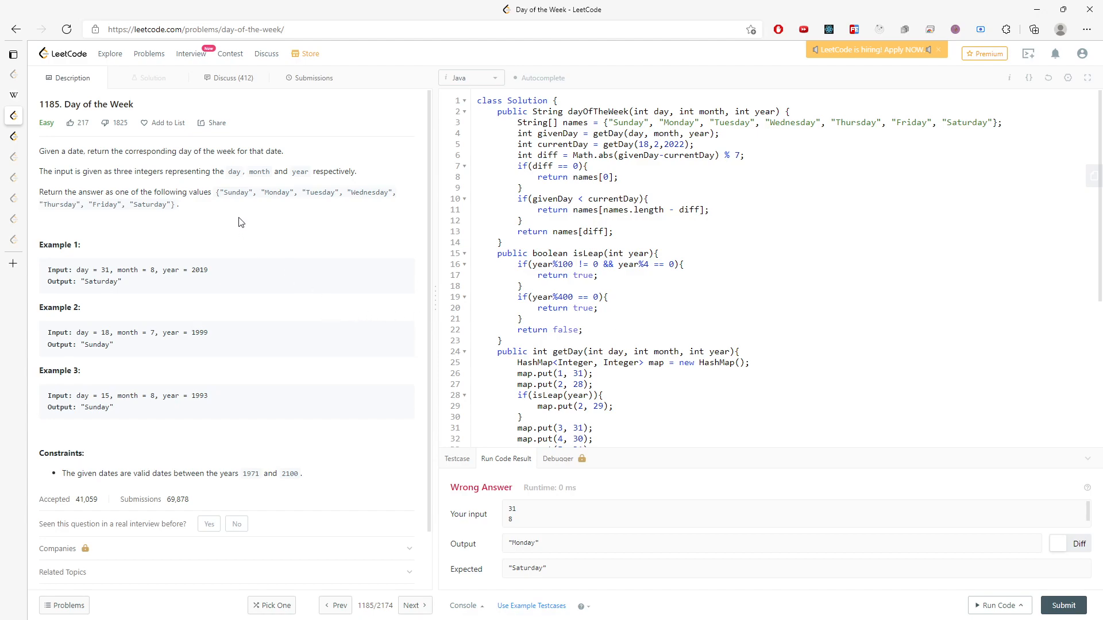
Review the returned day-name list and the reference date 18,2,2022 in currentDay.
left_click_drag(216, 192, 378, 192)
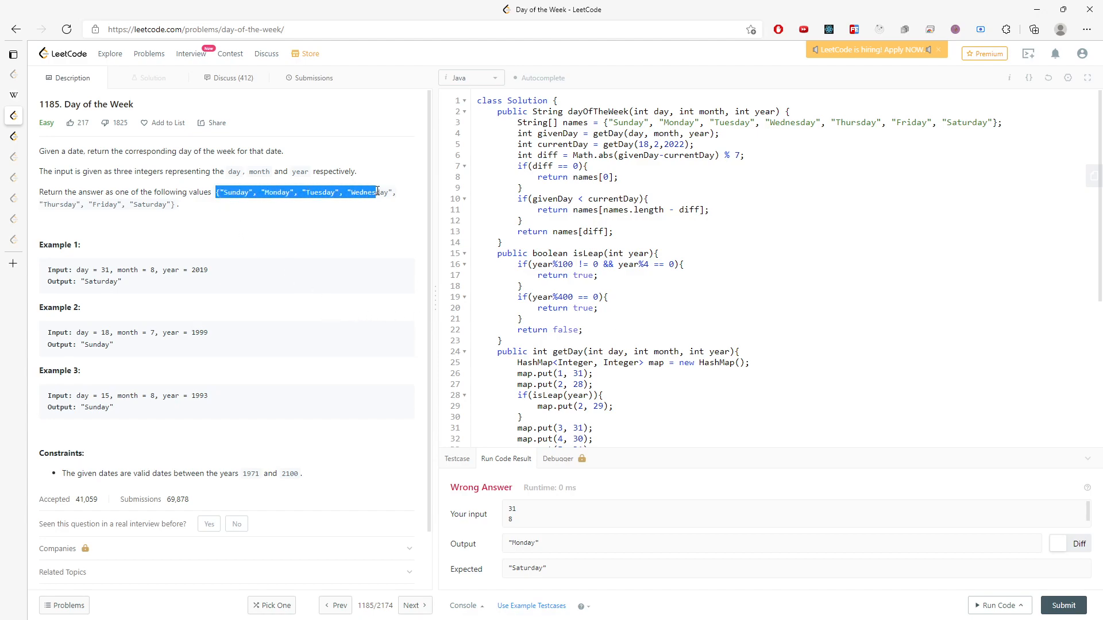
left_click(613, 122)
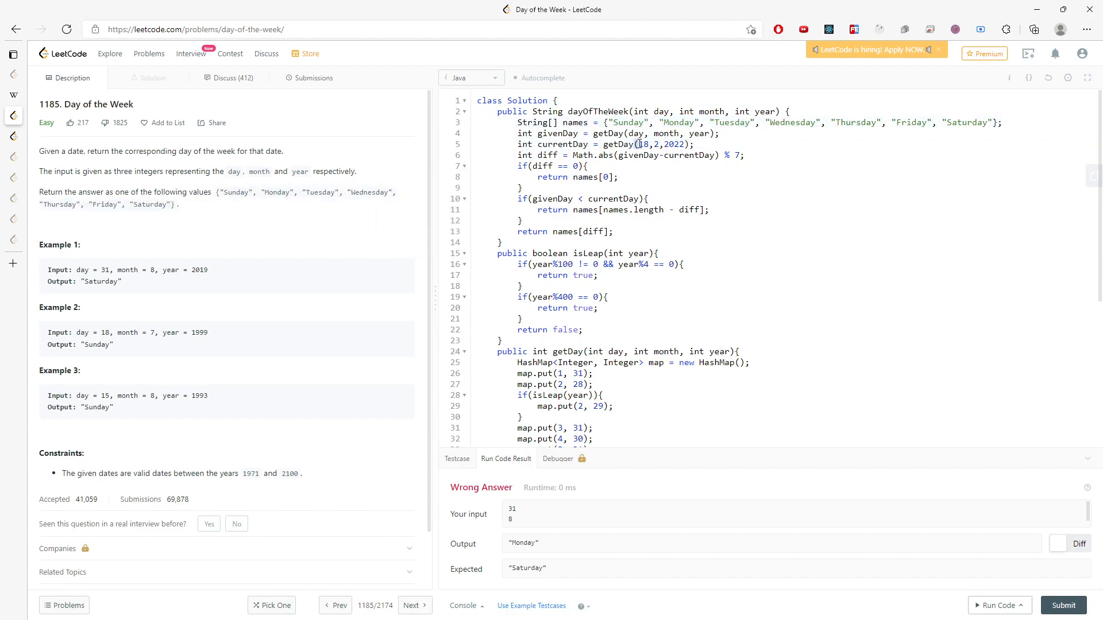
left_click(663, 144)
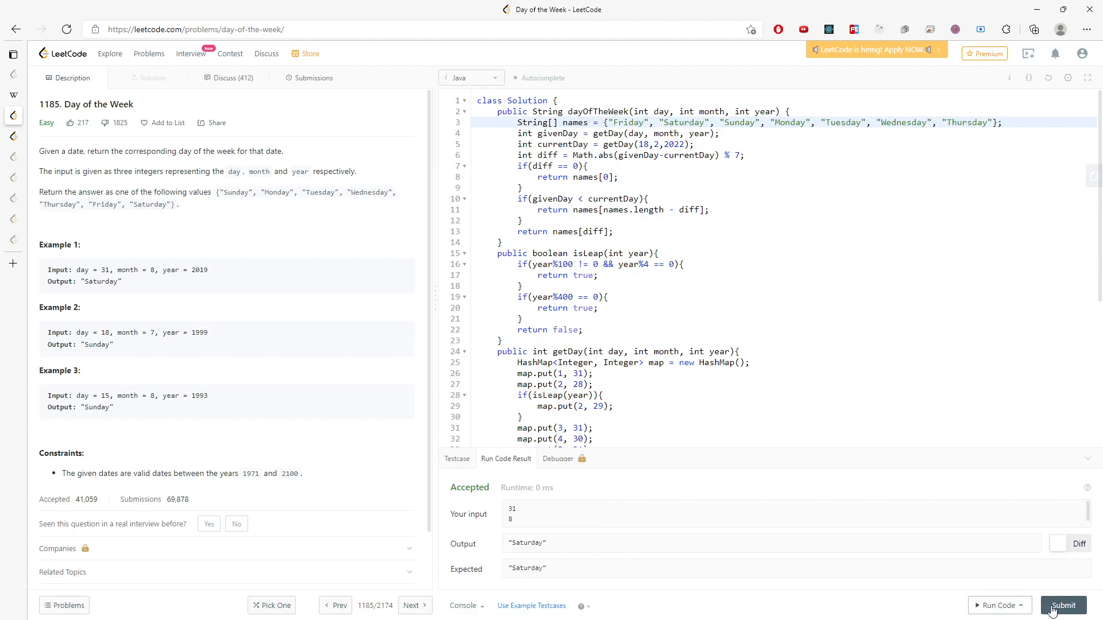
Submit the Java solution, accepted in 1 ms with 42.1 MB, then return to the description.
left_click(314, 78)
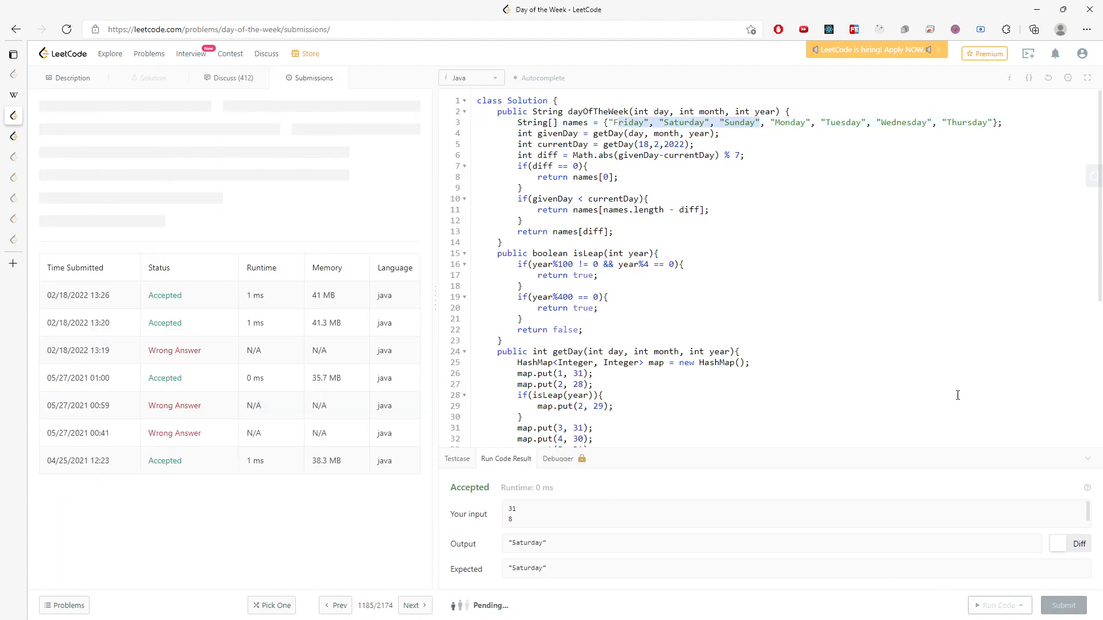
left_click(1063, 605)
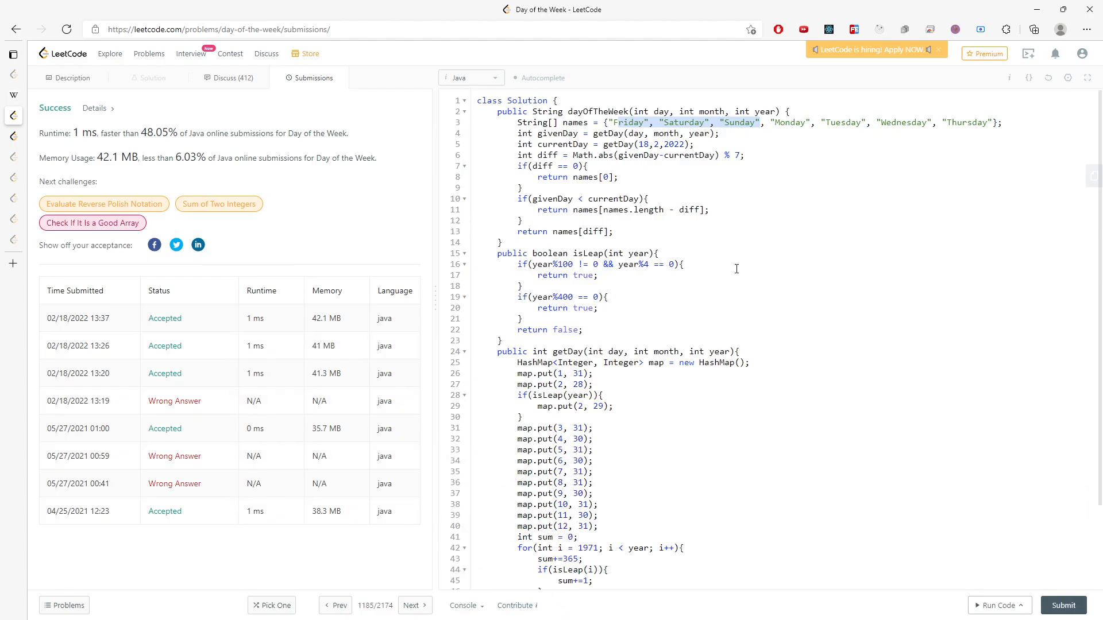
left_click(68, 77)
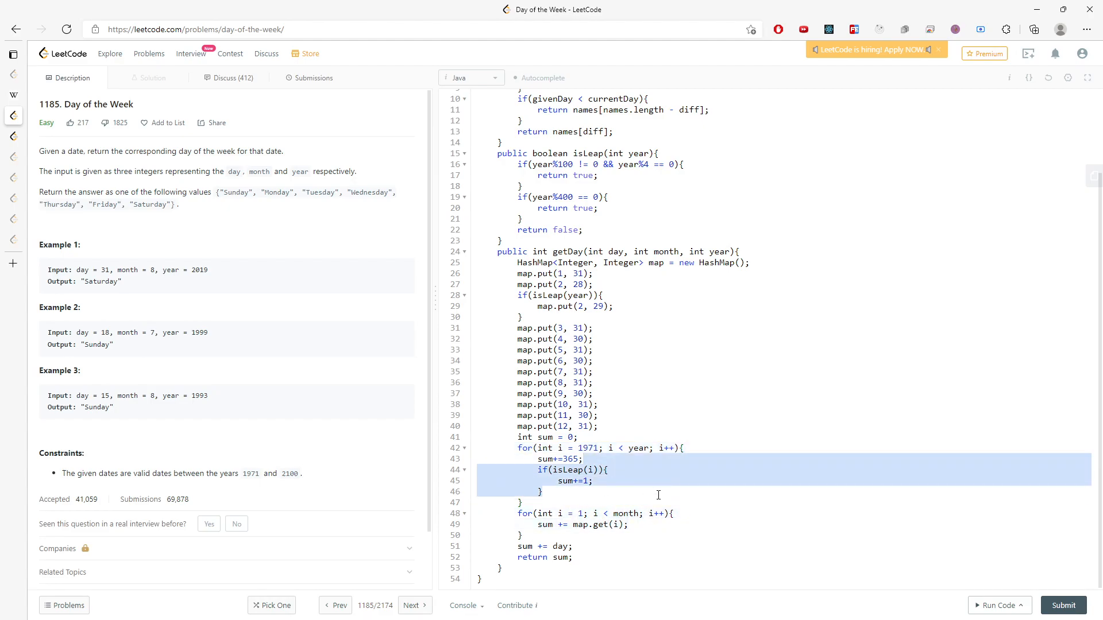
mouse_move(660, 479)
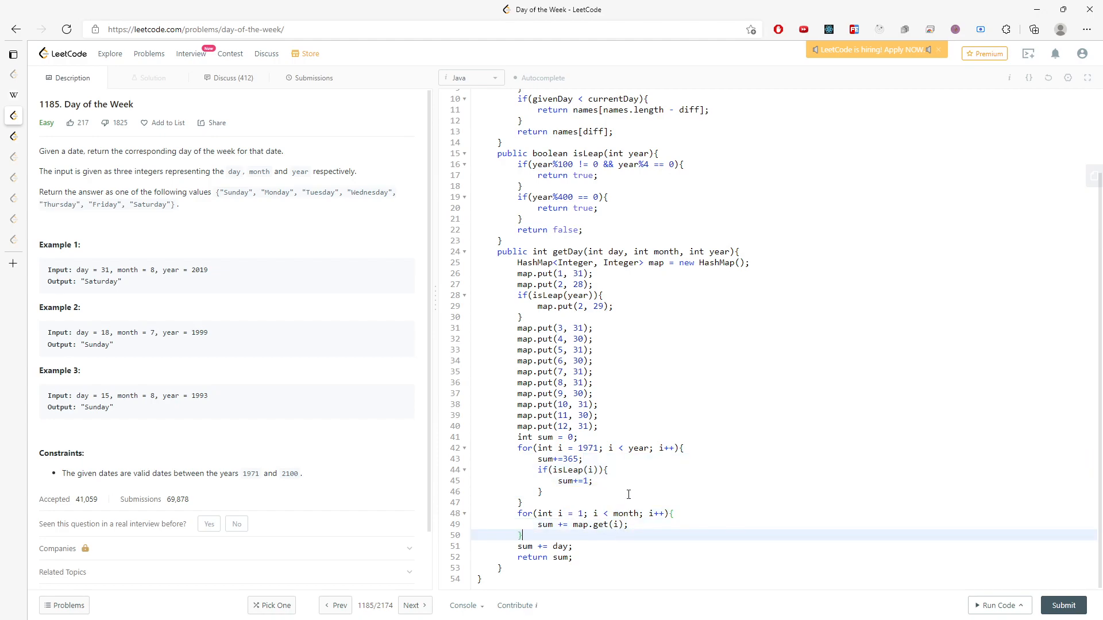
left_click_drag(514, 262, 598, 426)
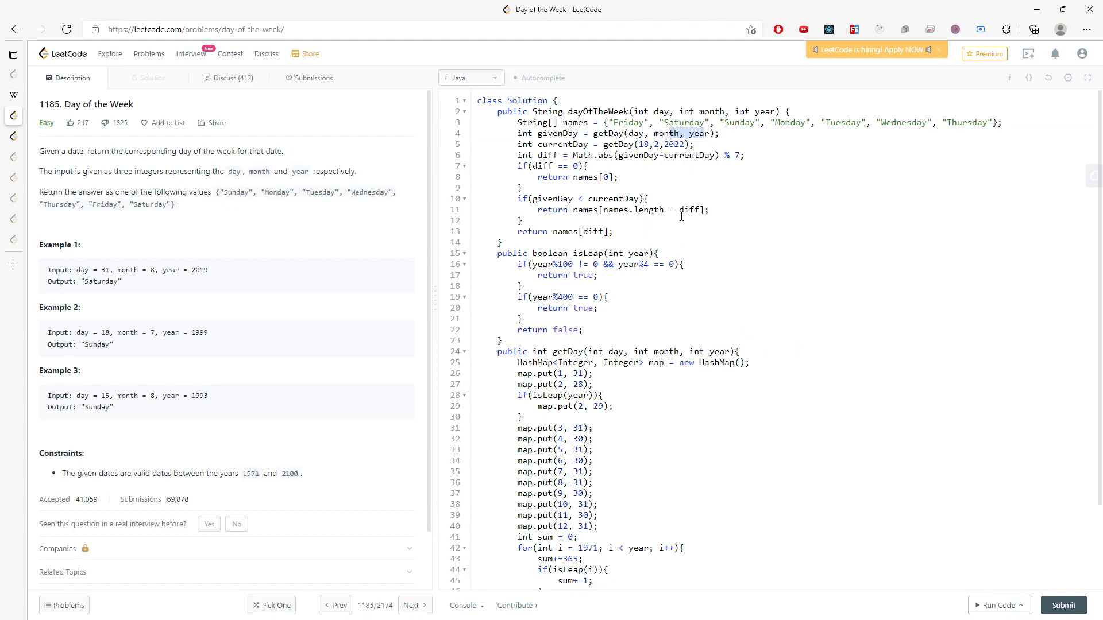
mouse_move(757, 330)
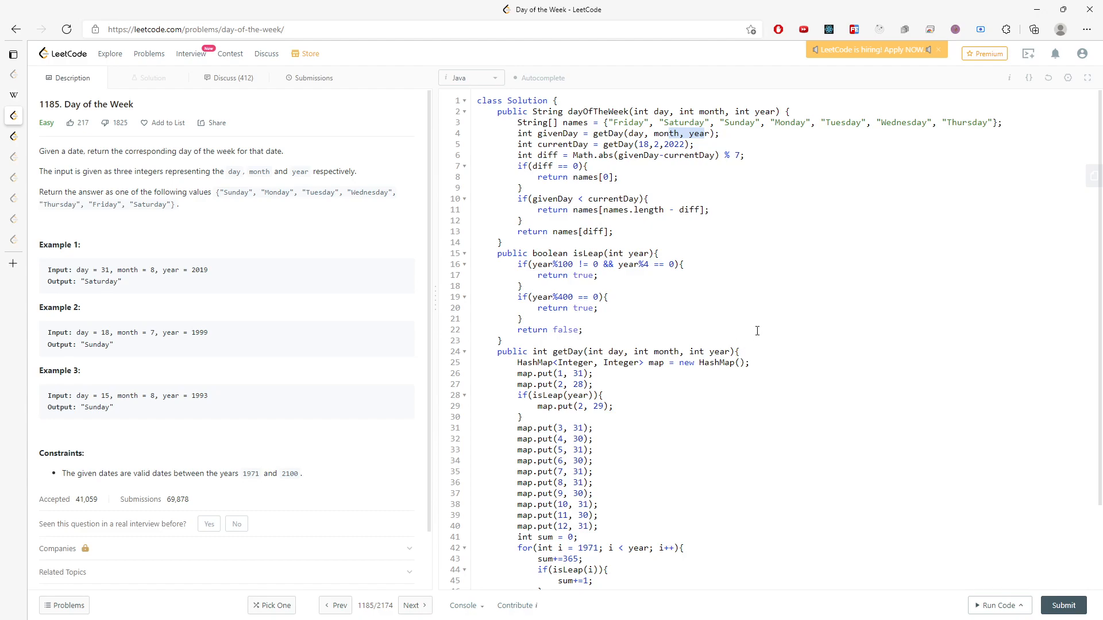
scroll("down", 3)
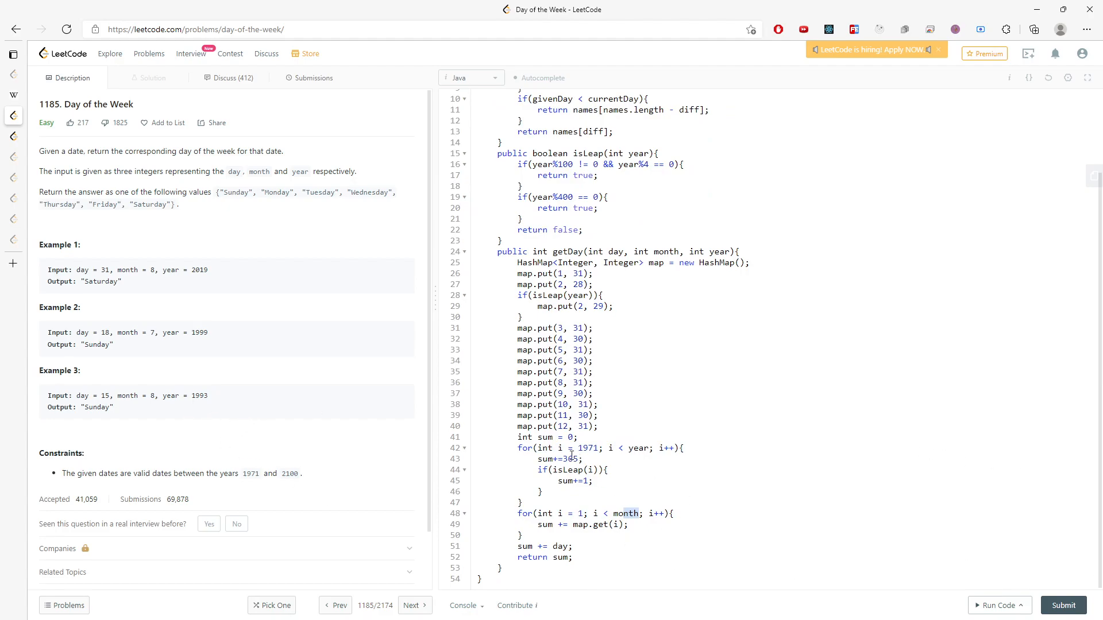
double_click(588, 448)
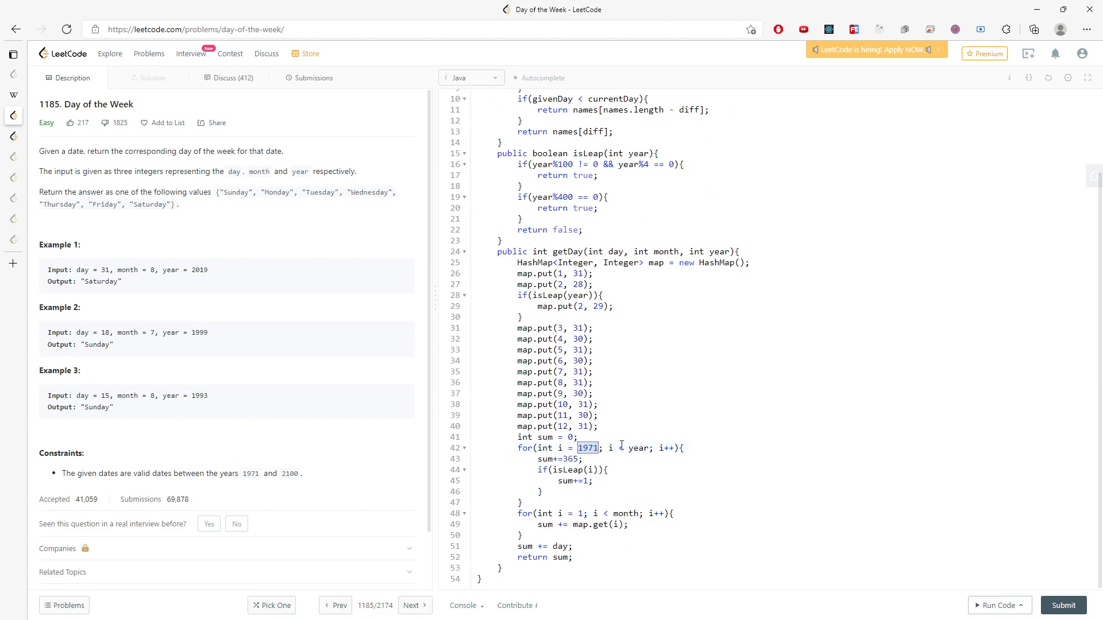
mouse_move(930, 552)
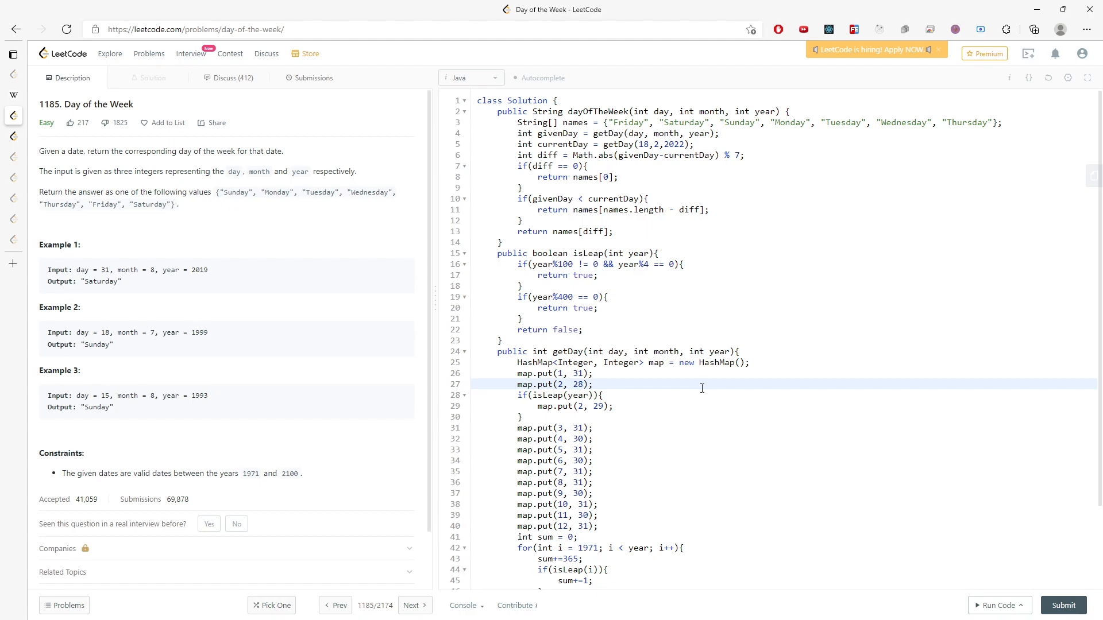
mouse_move(710, 397)
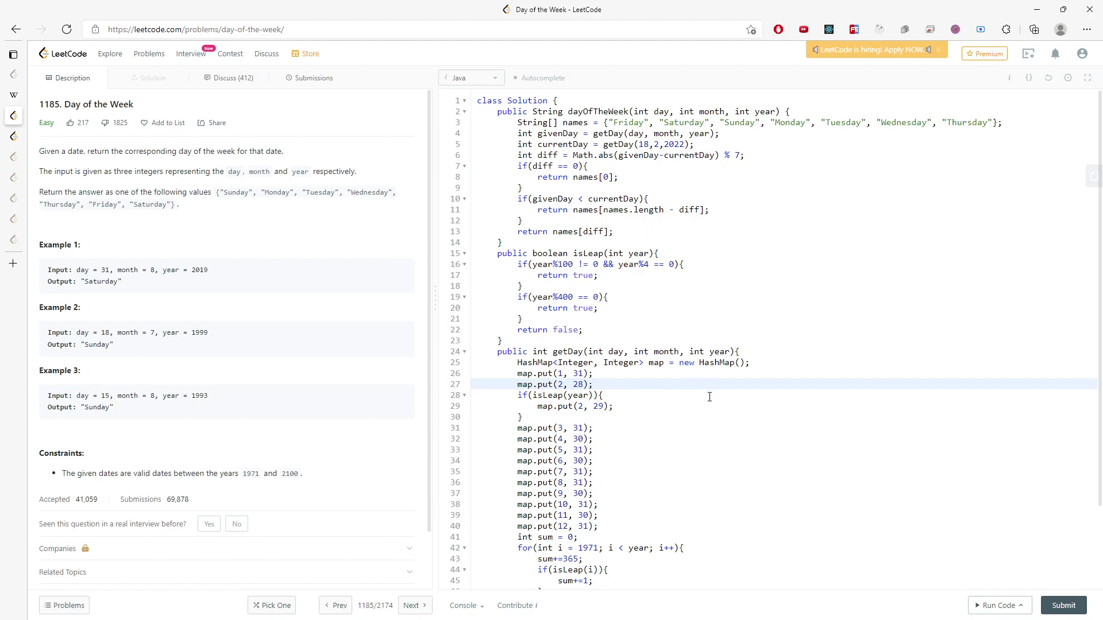
left_click(594, 384)
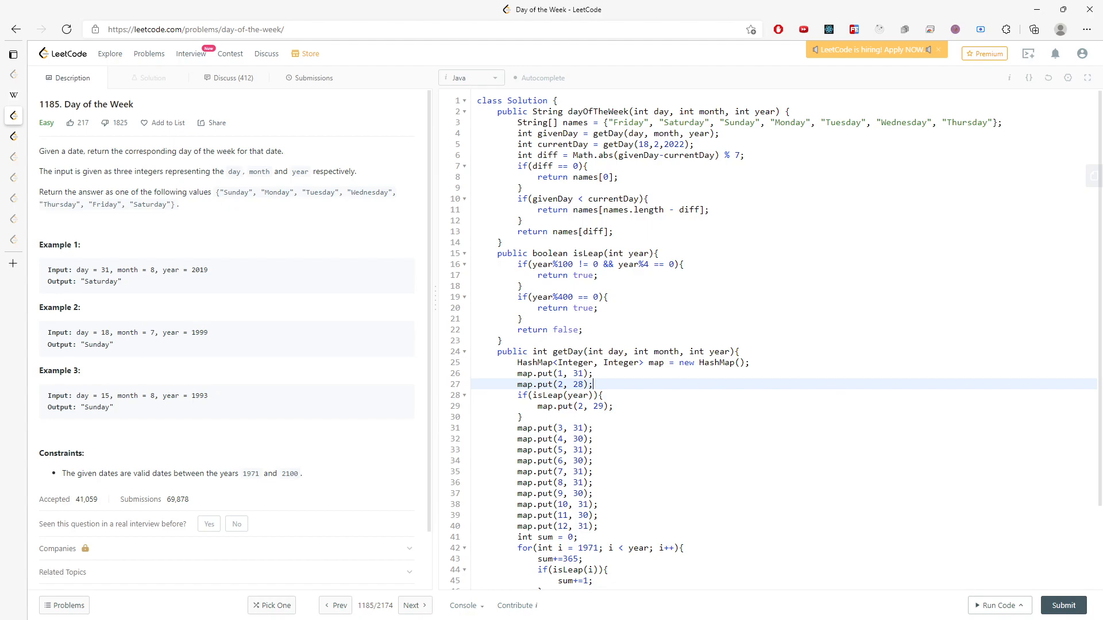